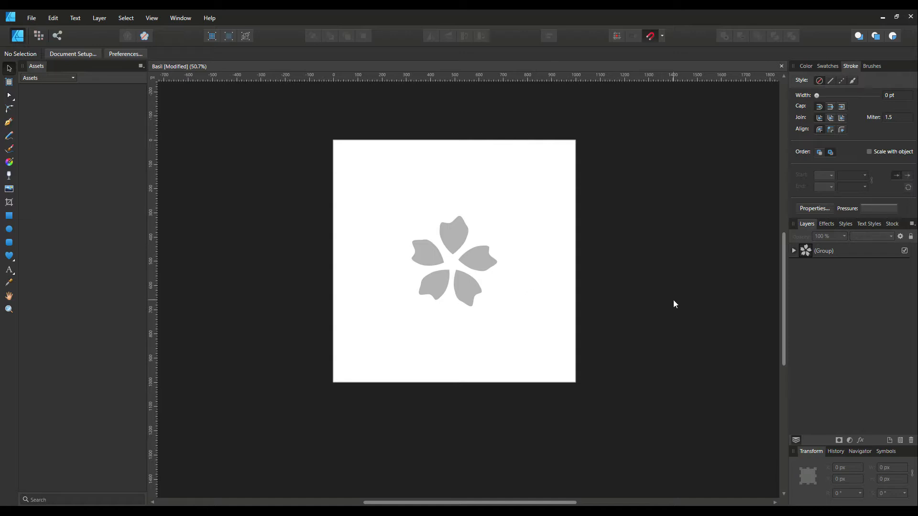
mouse_move(571, 293)
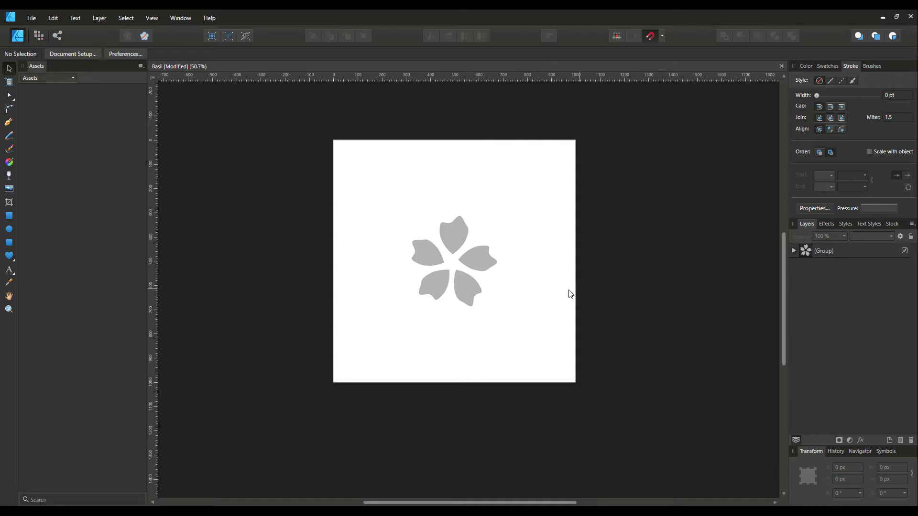
mouse_move(507, 276)
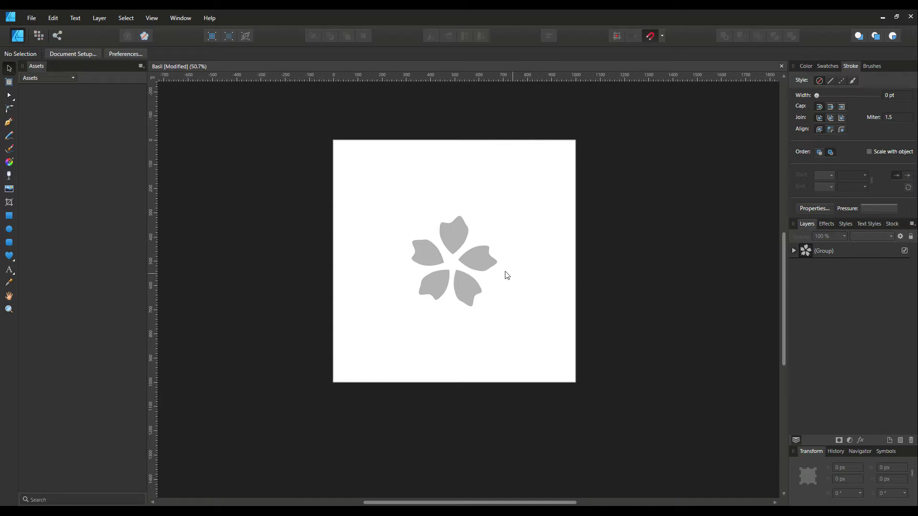
mouse_move(505, 272)
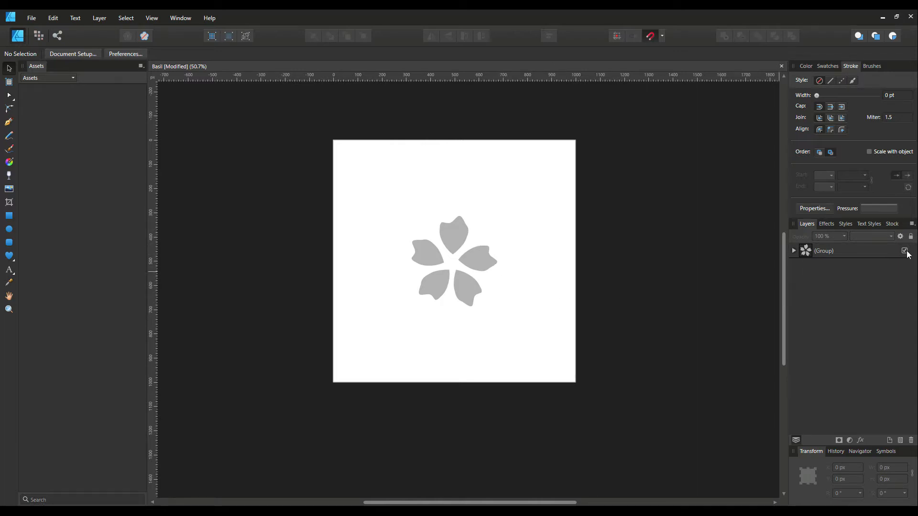
- Hide the flower group and drag out a grey heart with the Heart Tool on the empty page
left_click(905, 250)
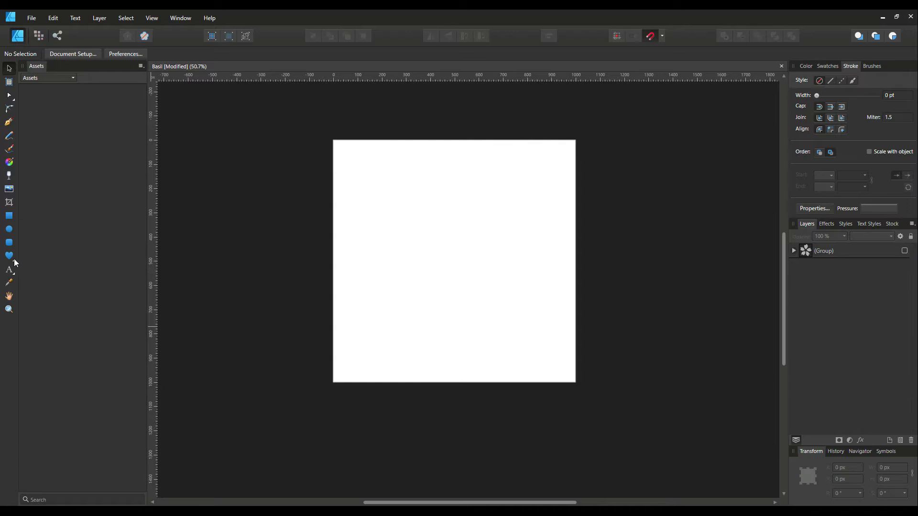
left_click(9, 256)
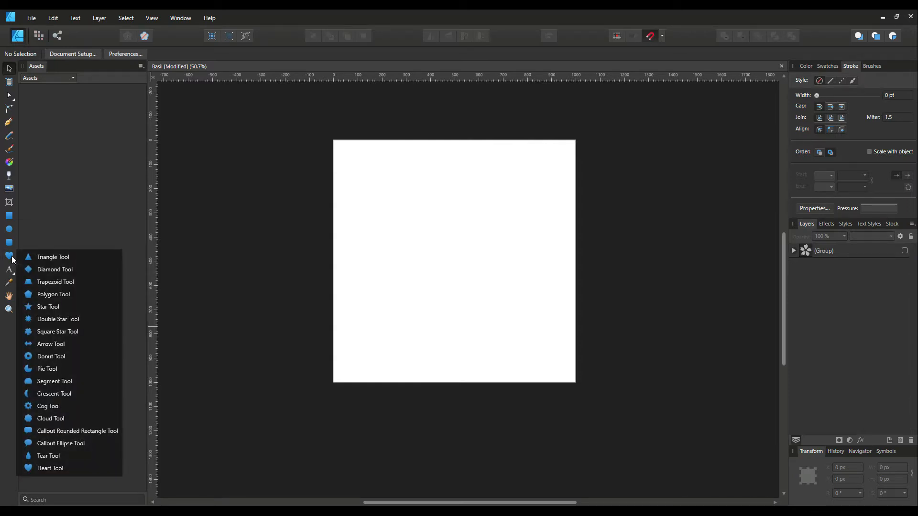
left_click(50, 469)
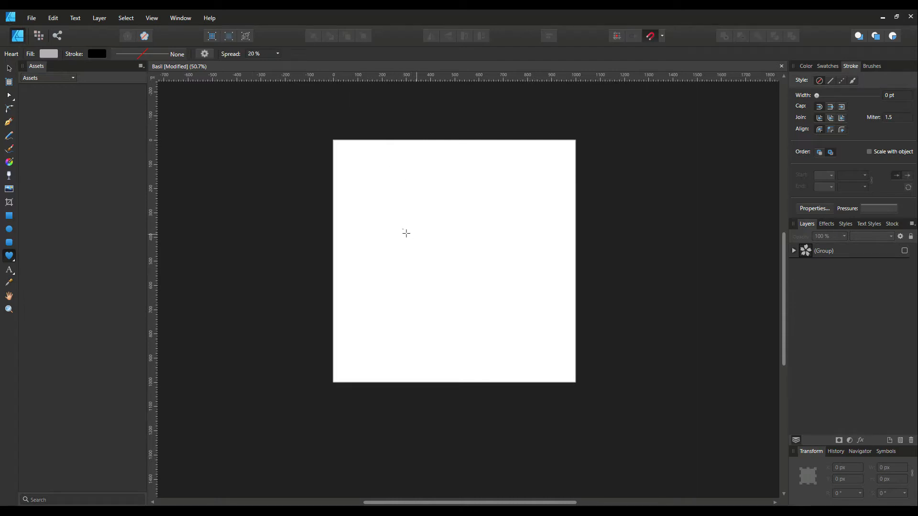
left_click_drag(406, 233, 456, 245)
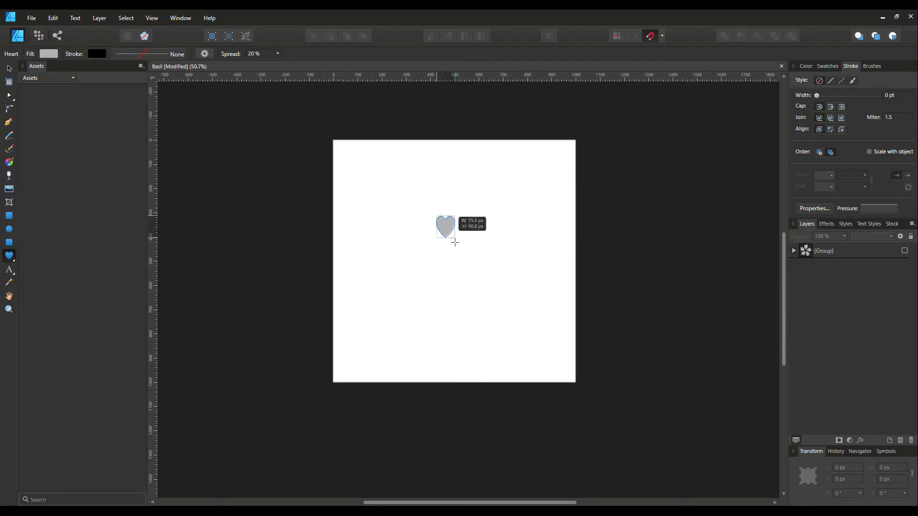
left_click_drag(455, 242, 545, 268)
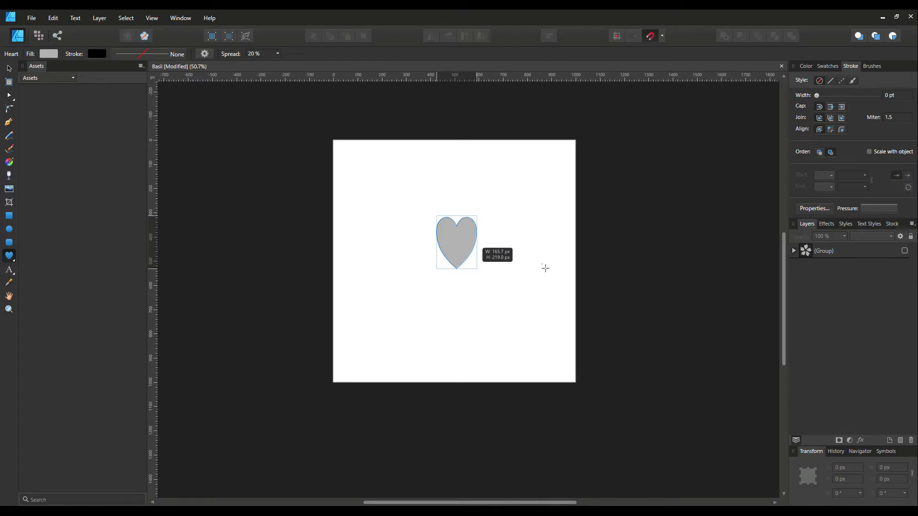
left_click(457, 242)
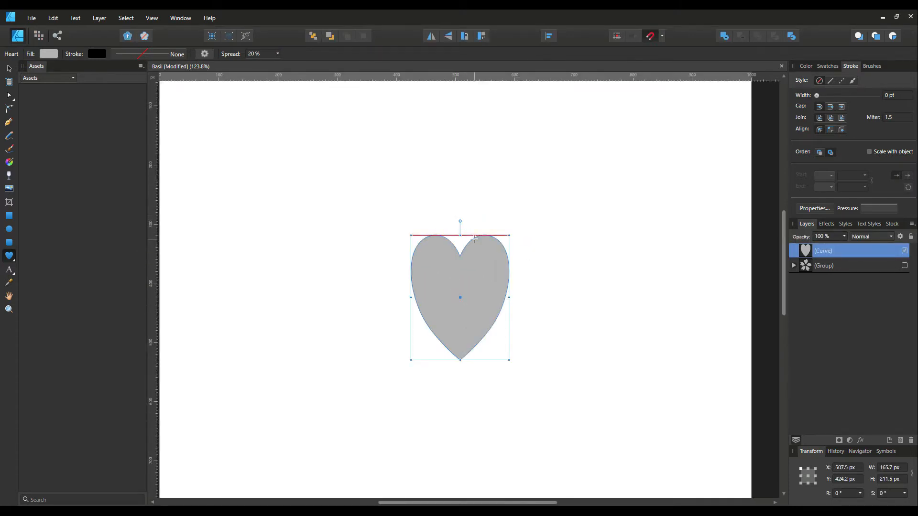
- Node-edit the heart into a petal: notched wavy top, adjusted left side, bulging right side
left_click(9, 81)
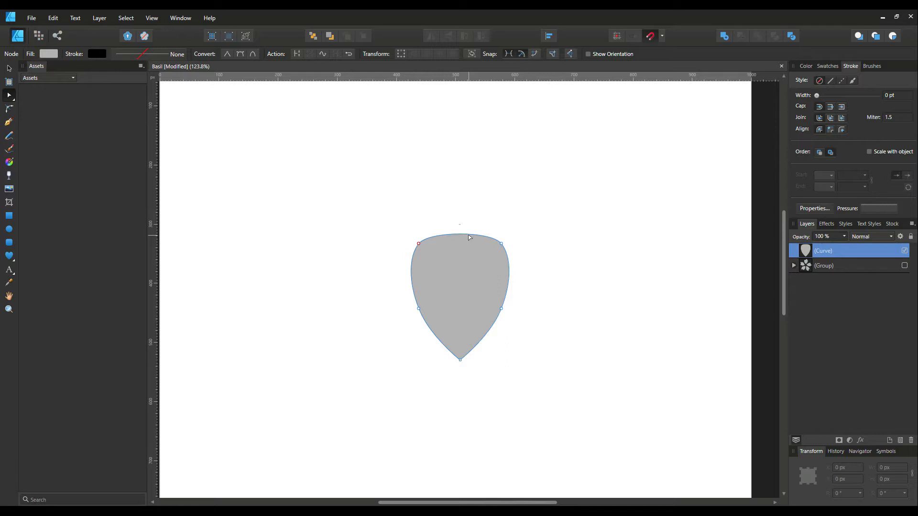
left_click_drag(461, 224, 475, 249)
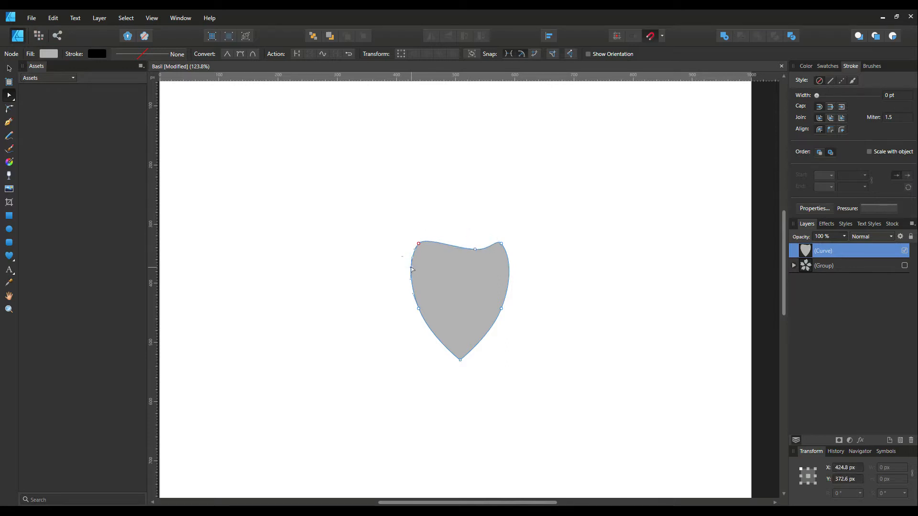
left_click_drag(418, 244, 430, 262)
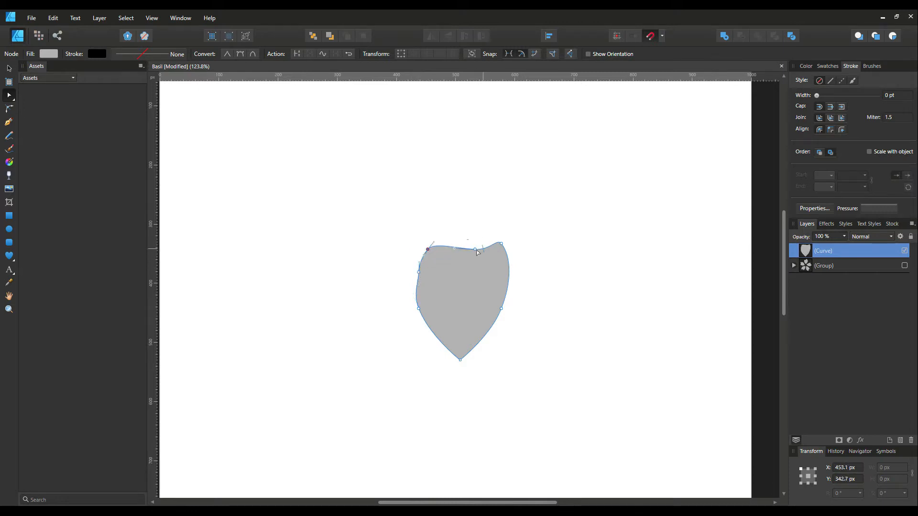
left_click_drag(477, 252, 486, 257)
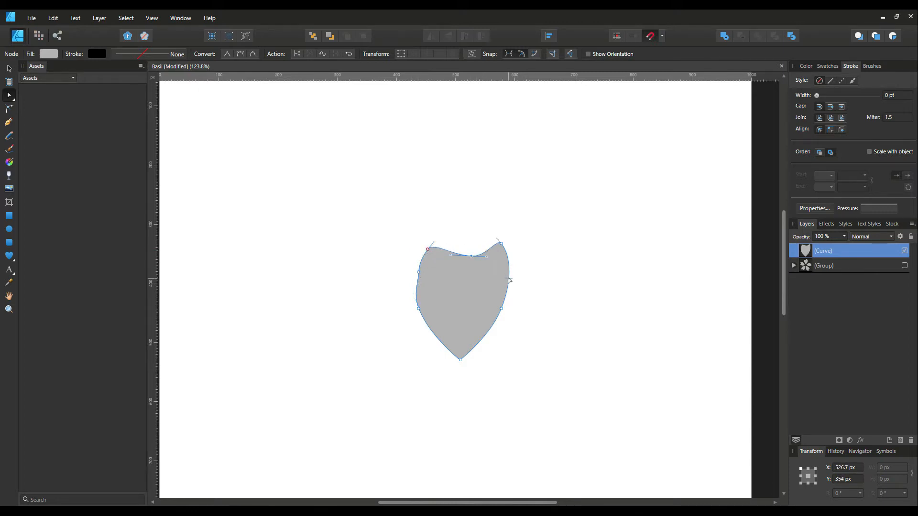
left_click_drag(510, 280, 516, 287)
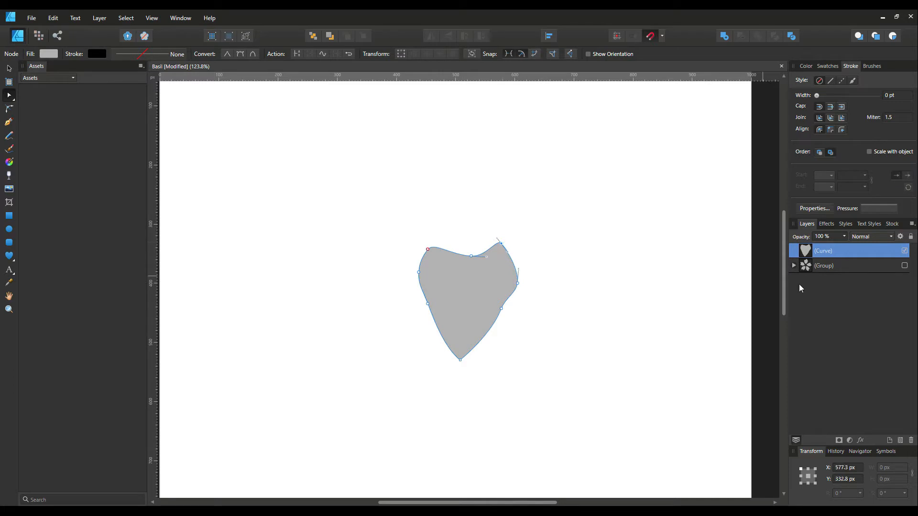
left_click(905, 265)
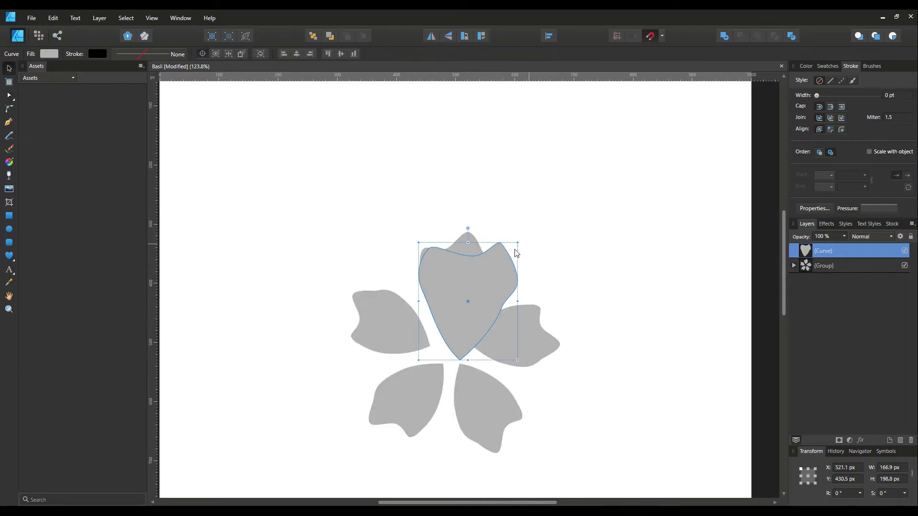
- Move the trial petal aside, remove it and select the remaining five-petal flower group
left_click_drag(468, 301, 560, 209)
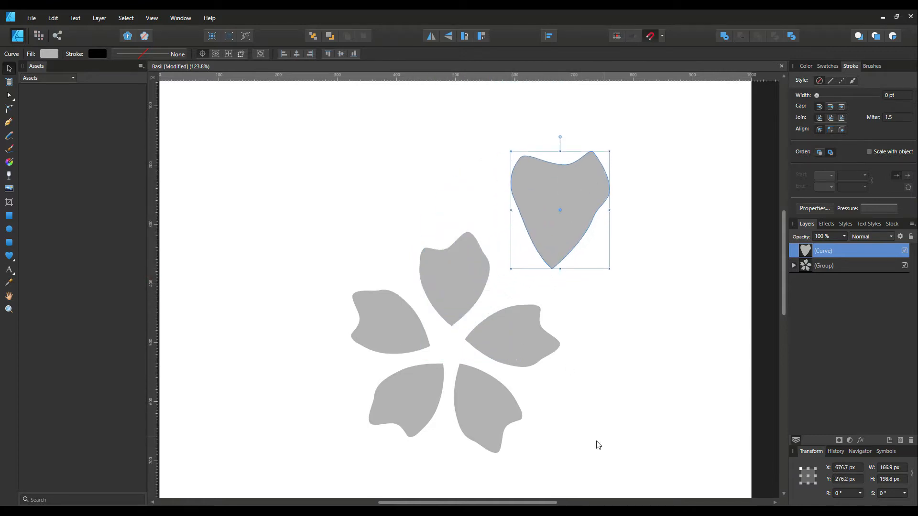
mouse_move(602, 362)
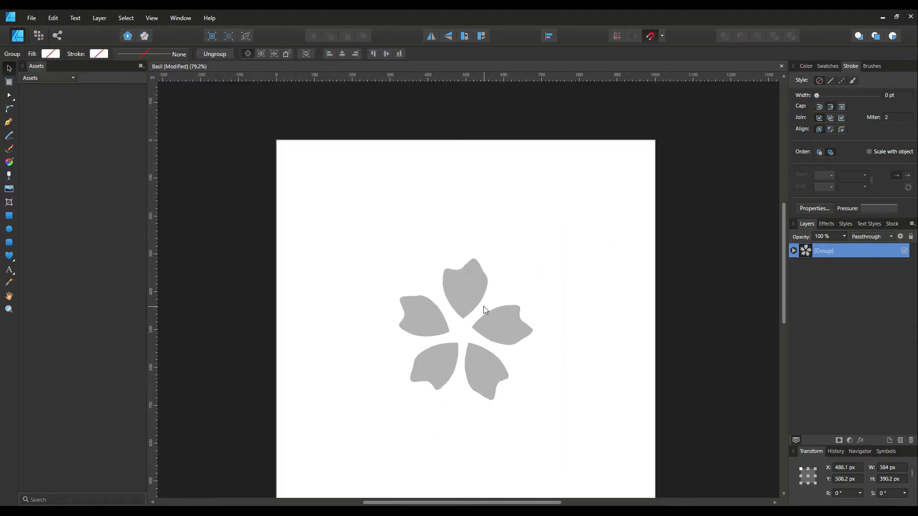
left_click(484, 310)
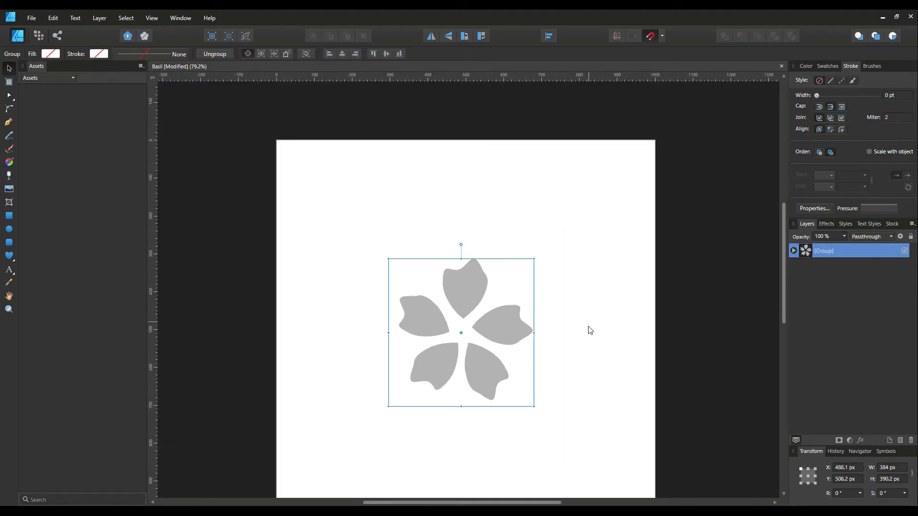
mouse_move(517, 382)
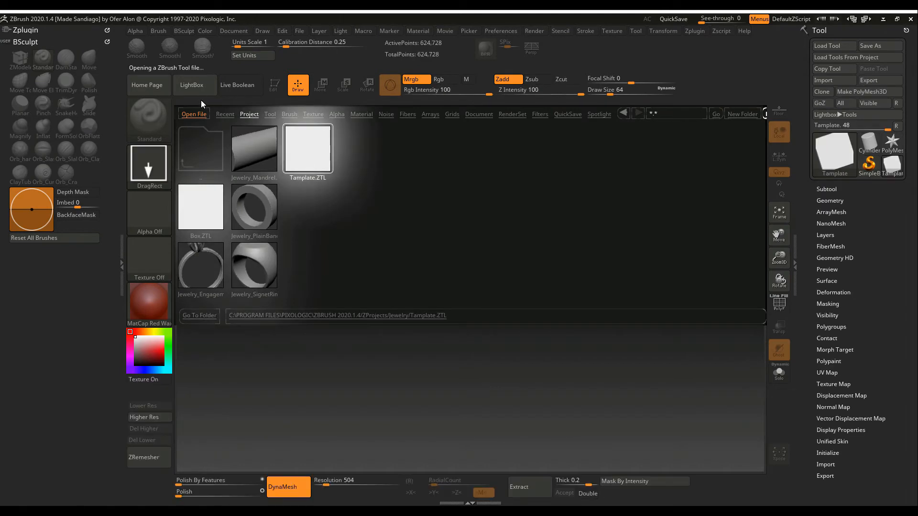
- Load Tamplate.ZTL and import Basil.jpg from Pictures/ZBrush Tutorial/Flower as its texture map
double_click(307, 146)
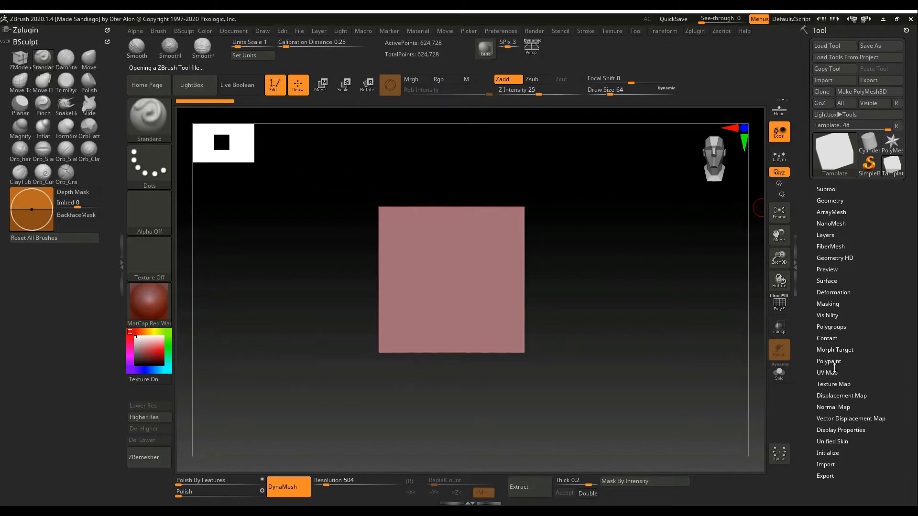
left_click(834, 384)
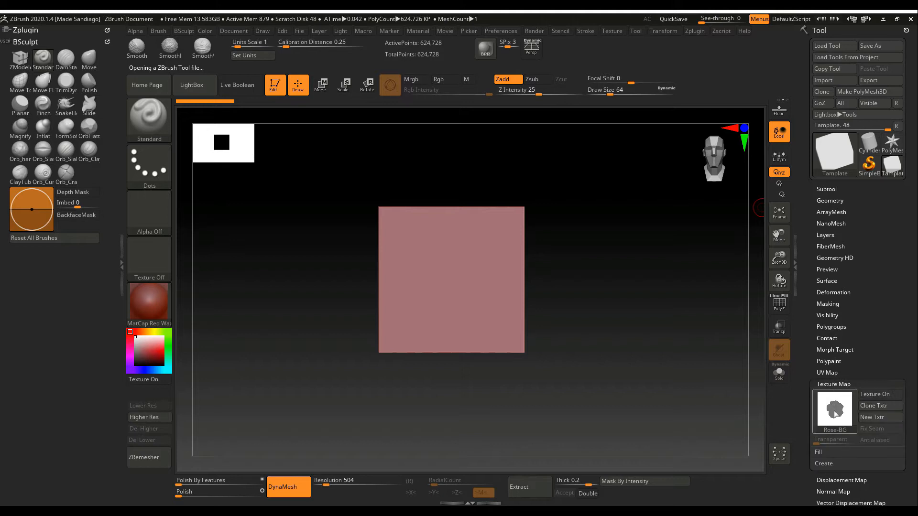
left_click(834, 411)
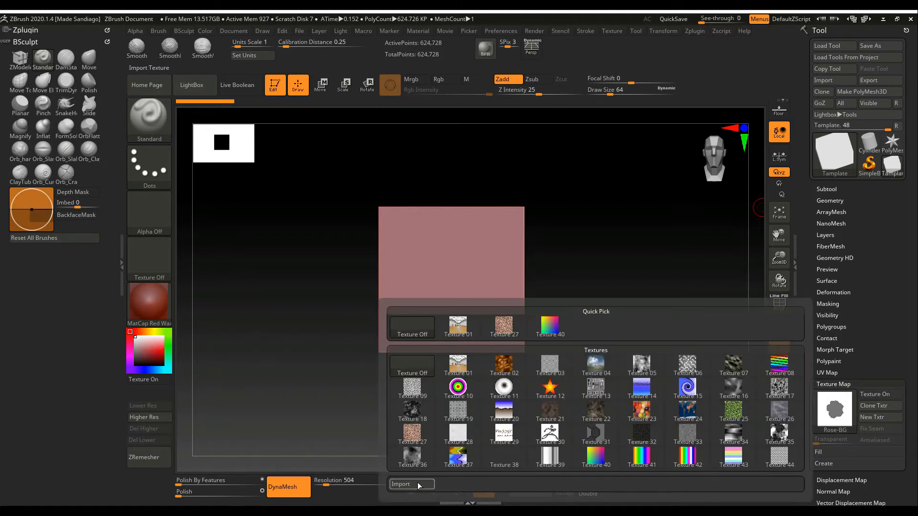
left_click(412, 484)
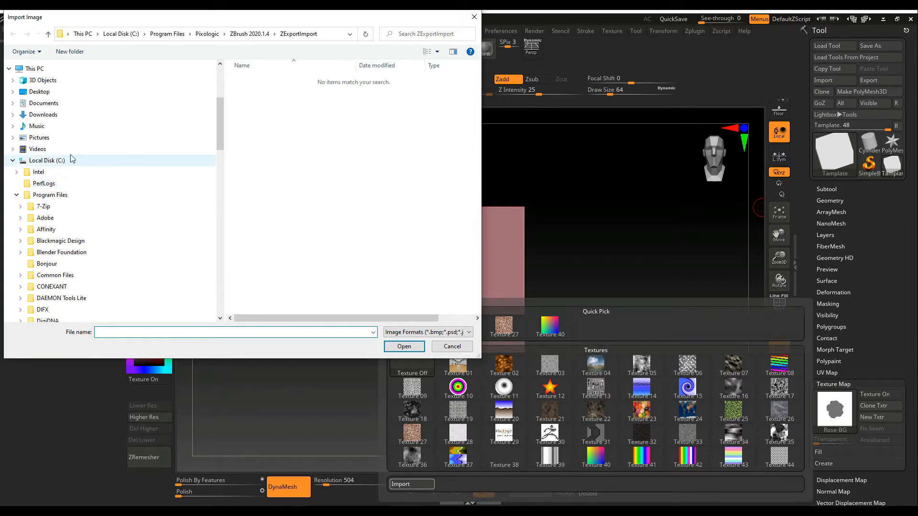
left_click(13, 138)
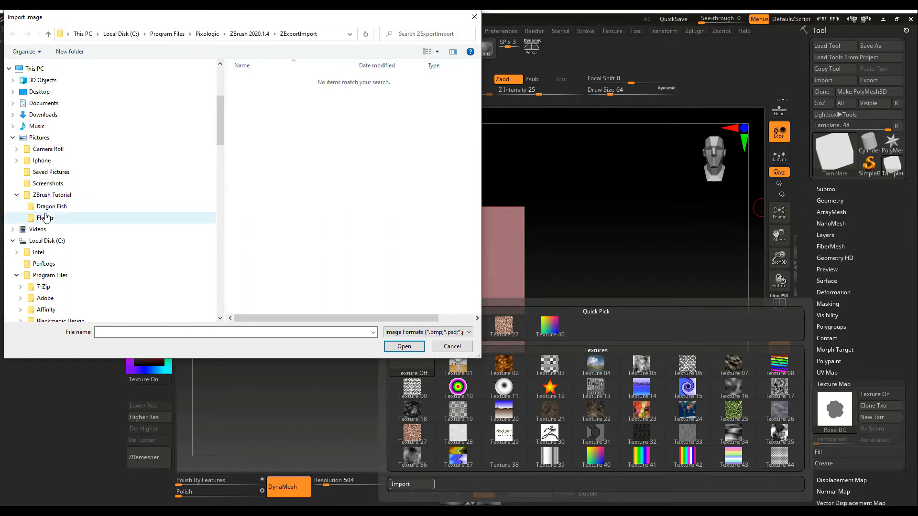
double_click(45, 218)
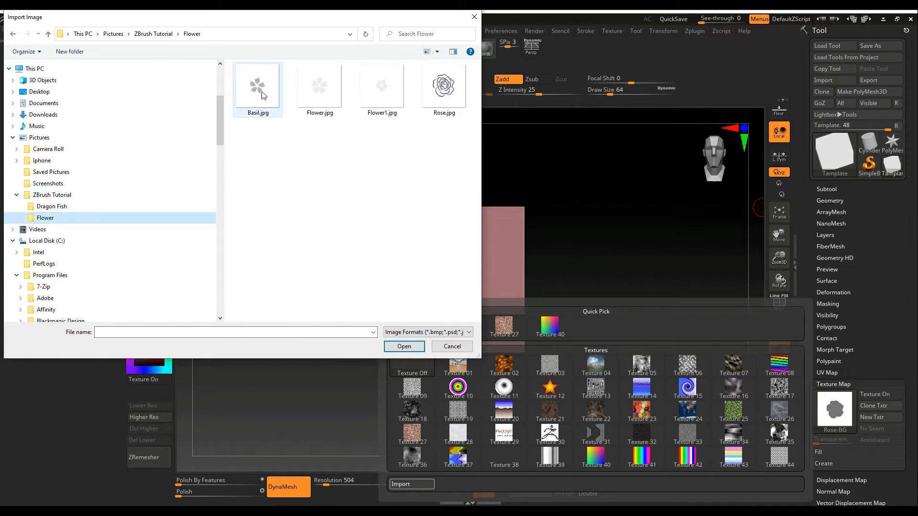
left_click(403, 346)
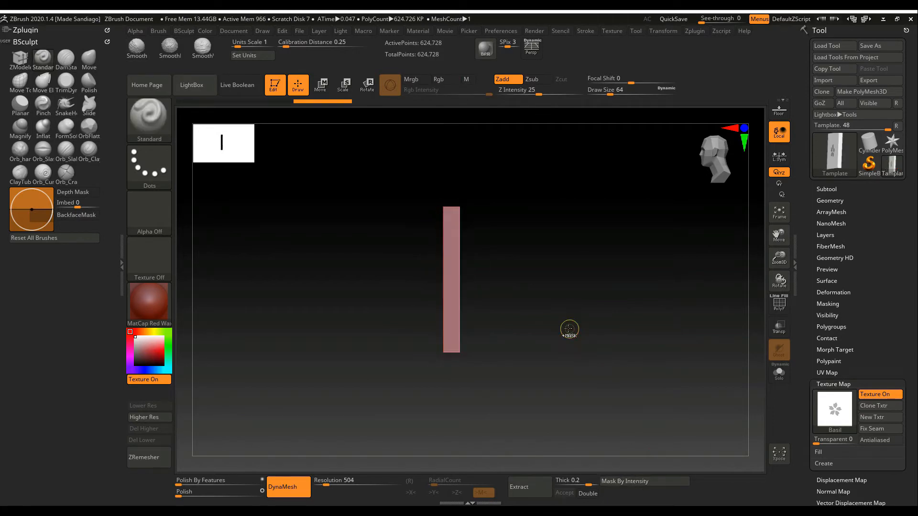
- Extract the masked petals as a thickened slab, accept it and isolate the Extract2 subtool
left_click_drag(458, 208, 533, 380)
type("0.03")
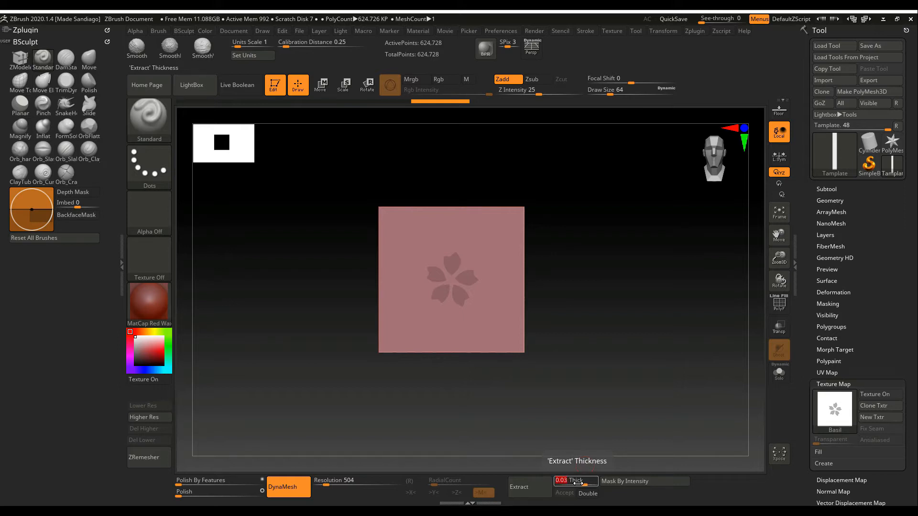
left_click(518, 487)
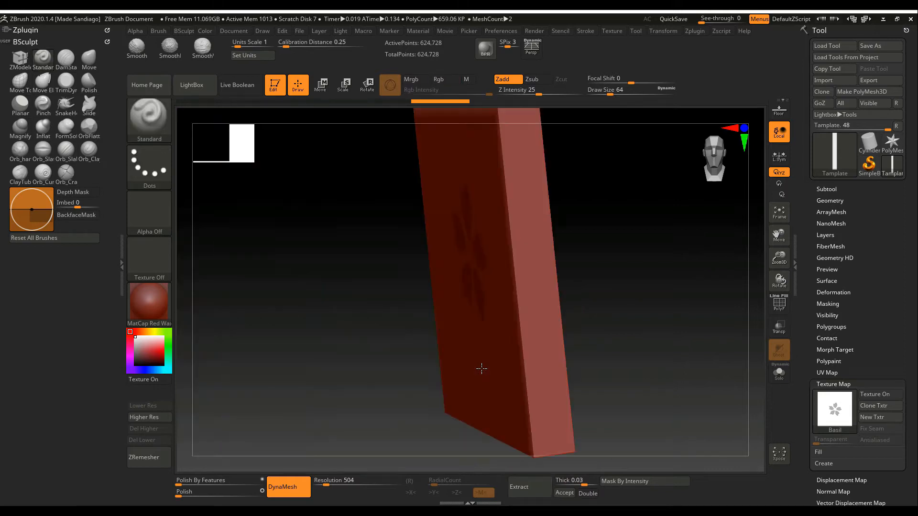
left_click(517, 487)
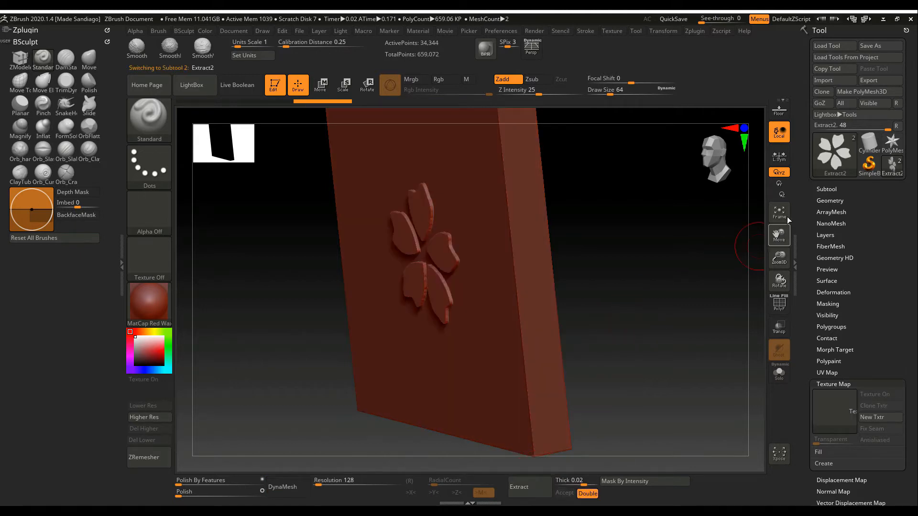
left_click(827, 188)
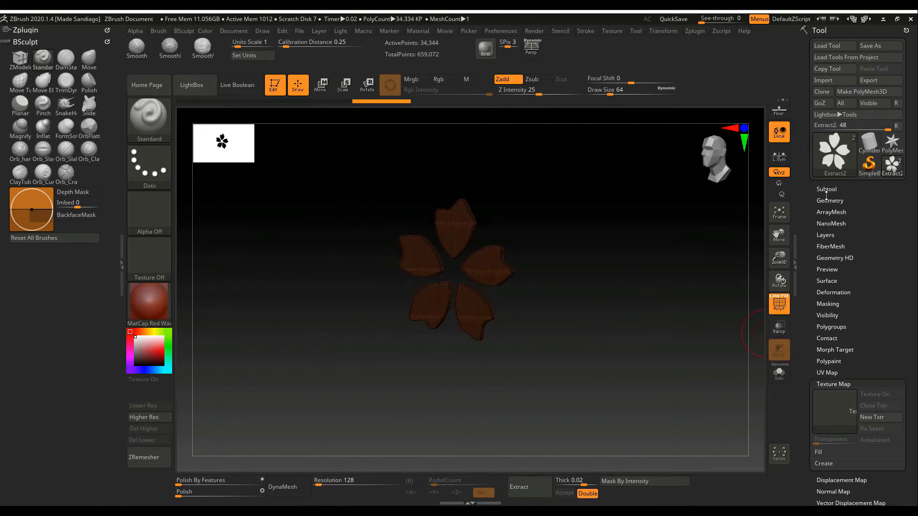
- Apply Auto Groups so each of the five petals gets its own polygroup
left_click(834, 385)
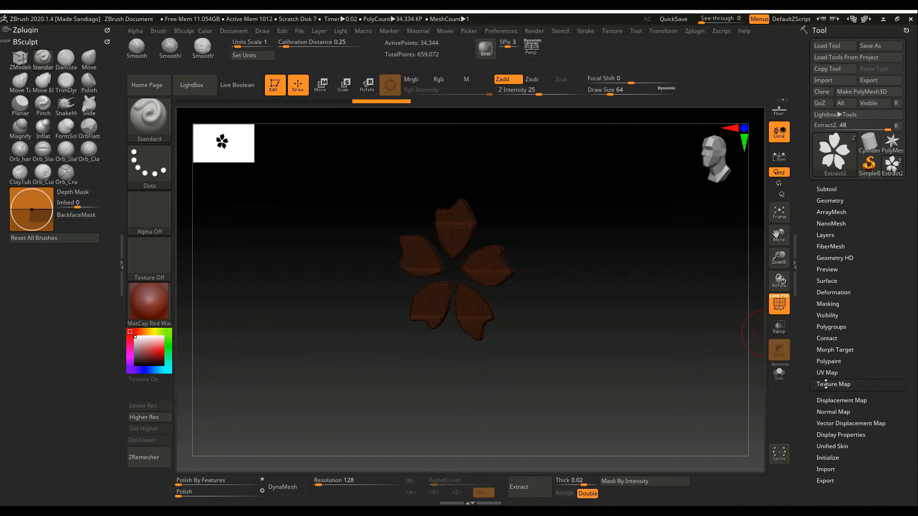
left_click(831, 327)
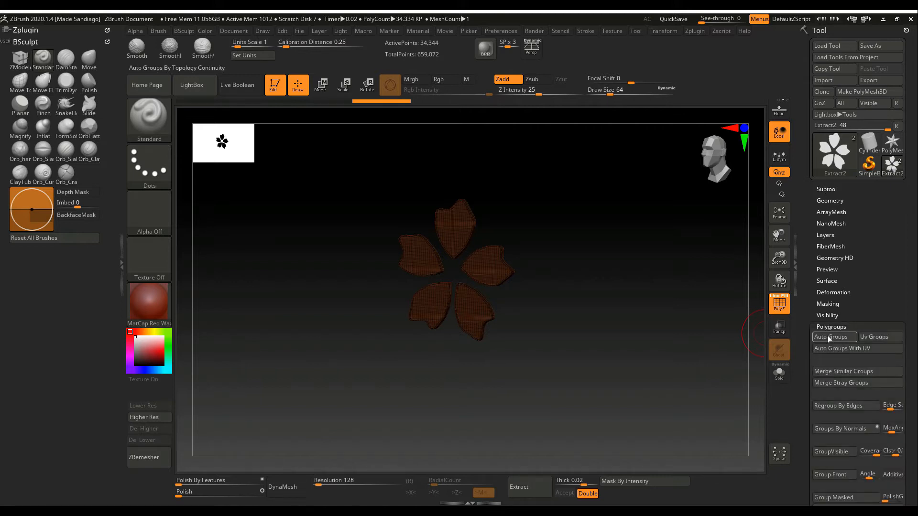
left_click(831, 337)
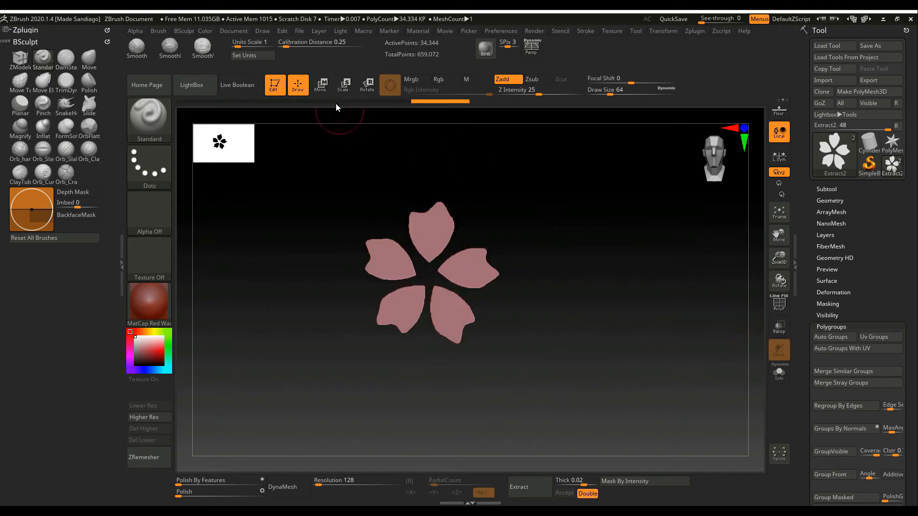
- With Move transpose, pull the top, lower-right and left petals toward the centre and over neighbours
left_click(322, 84)
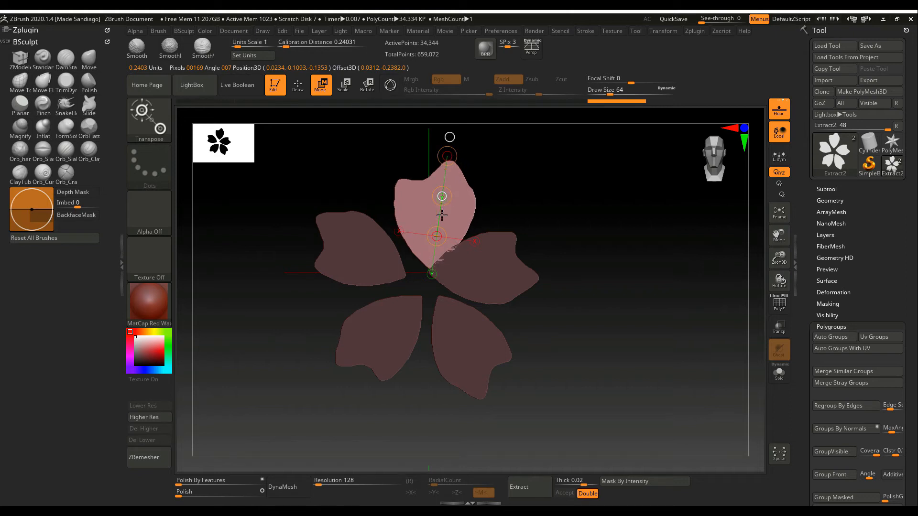
left_click_drag(442, 196, 454, 327)
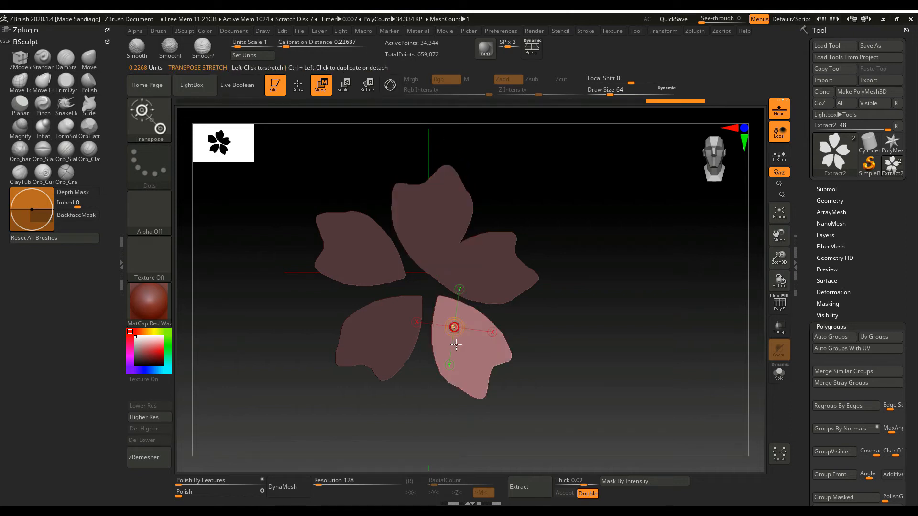
left_click_drag(453, 327, 457, 344)
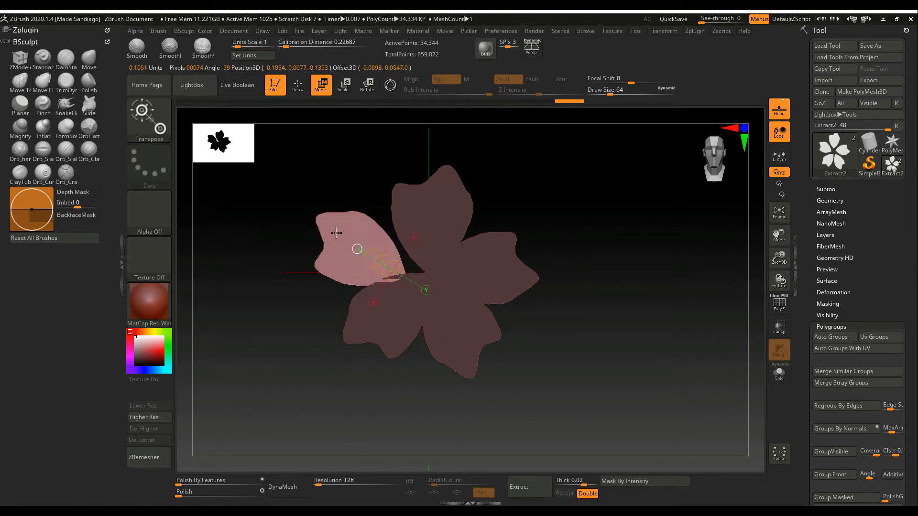
left_click_drag(357, 249, 319, 226)
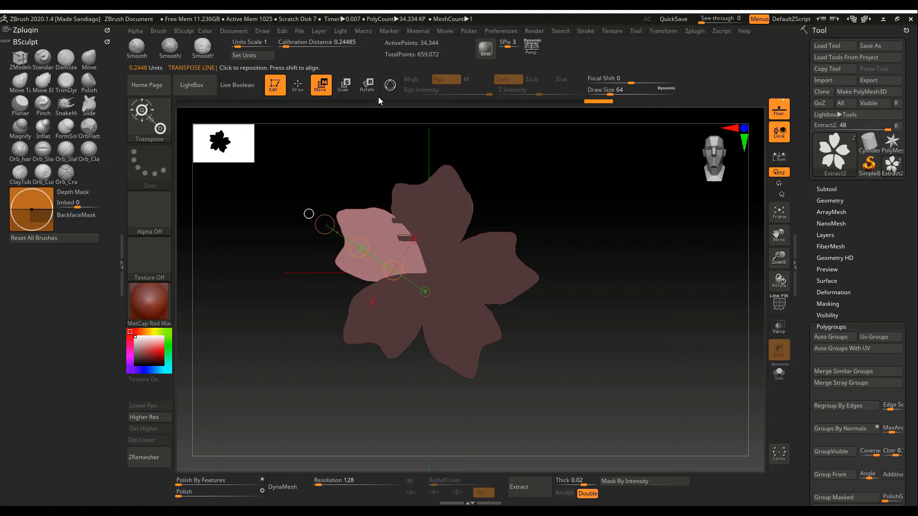
- With Rotate transpose, turn the right, lower-left and lower-right petals into an overlapping ring
left_click(367, 85)
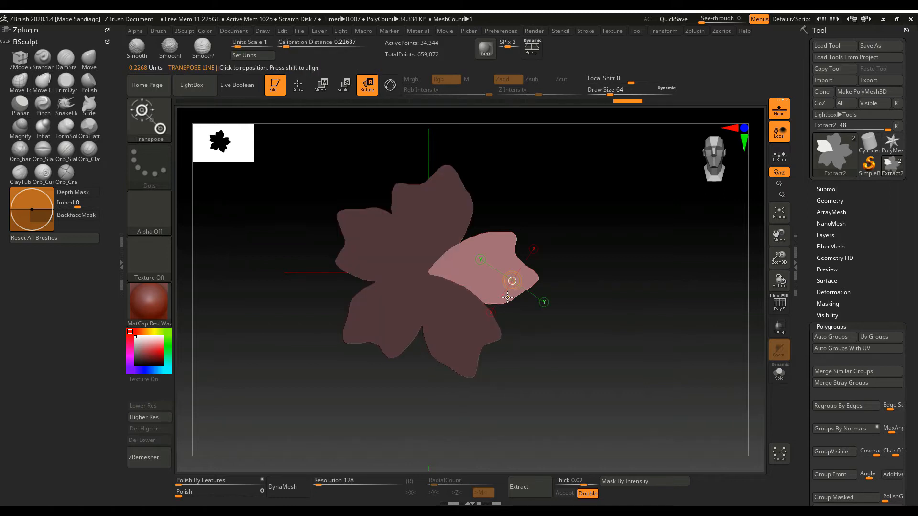
left_click_drag(510, 281, 426, 277)
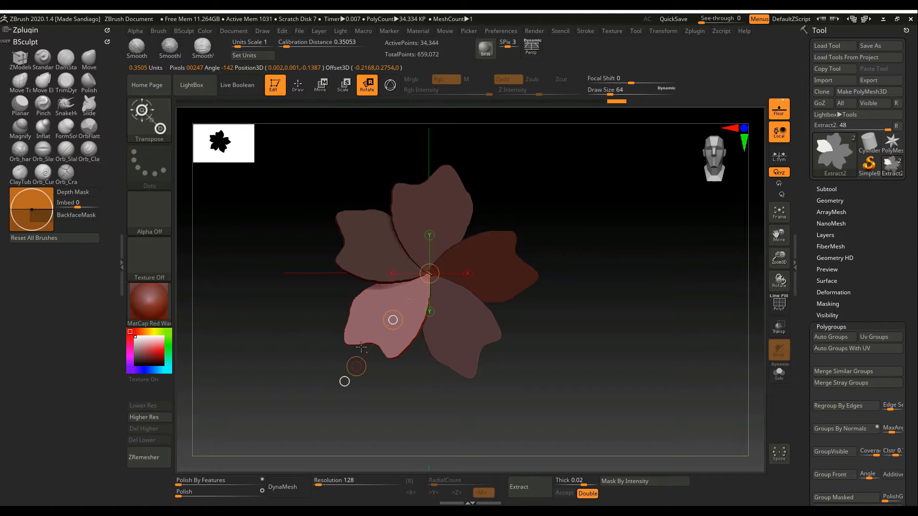
left_click_drag(392, 320, 472, 326)
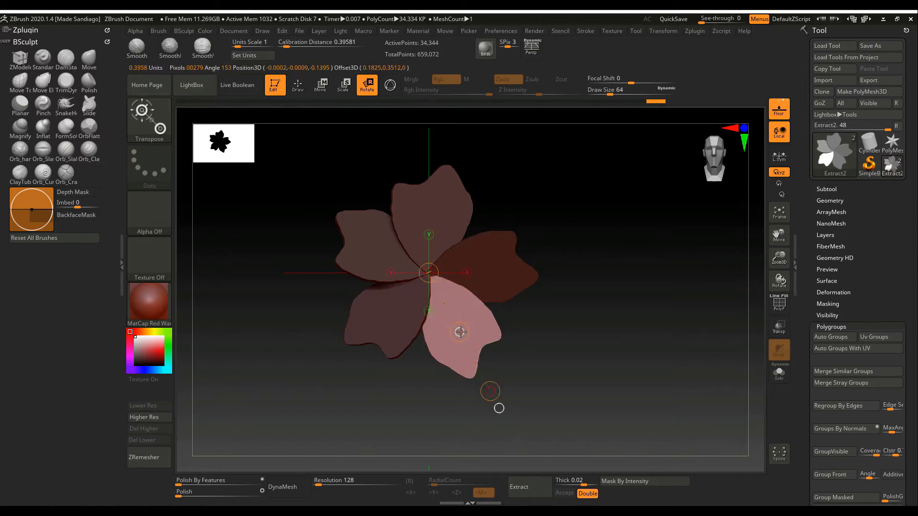
left_click_drag(460, 333, 500, 332)
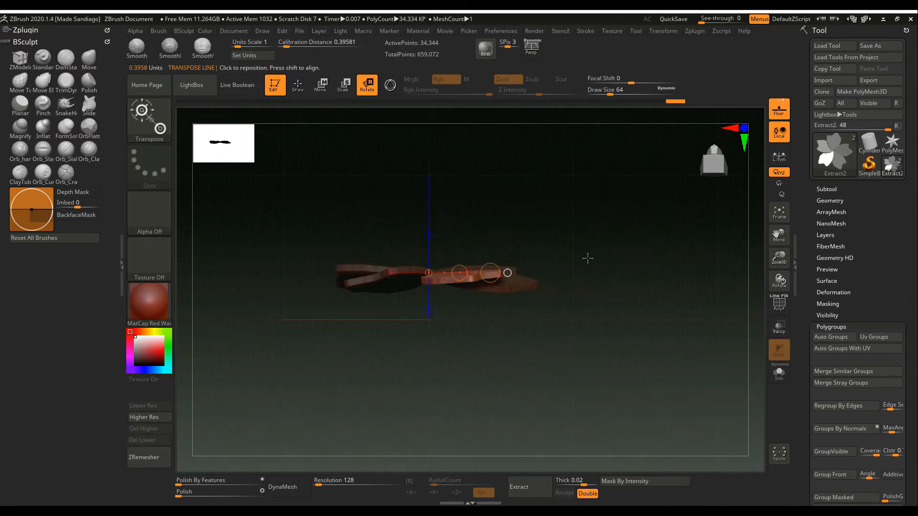
- Apply Spherize and Gravity deformations so the petals curve and droop when seen edge-on
left_click(297, 85)
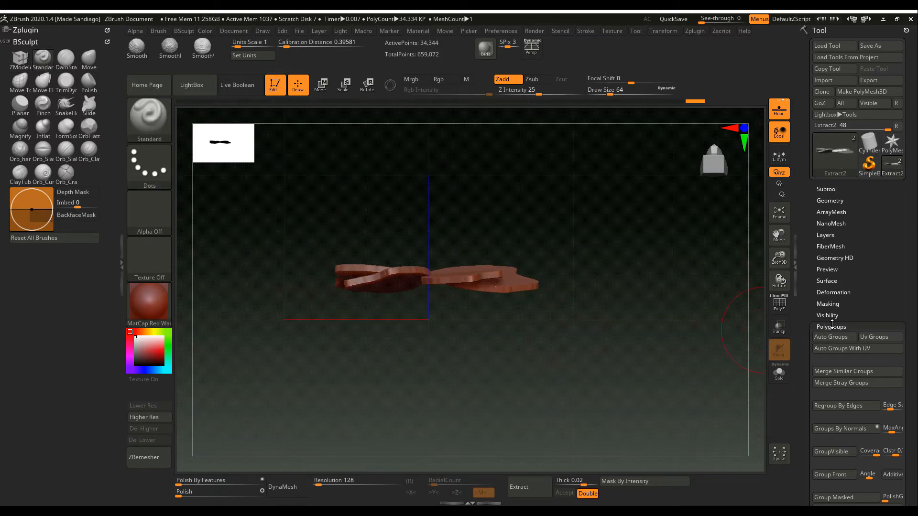
left_click(834, 293)
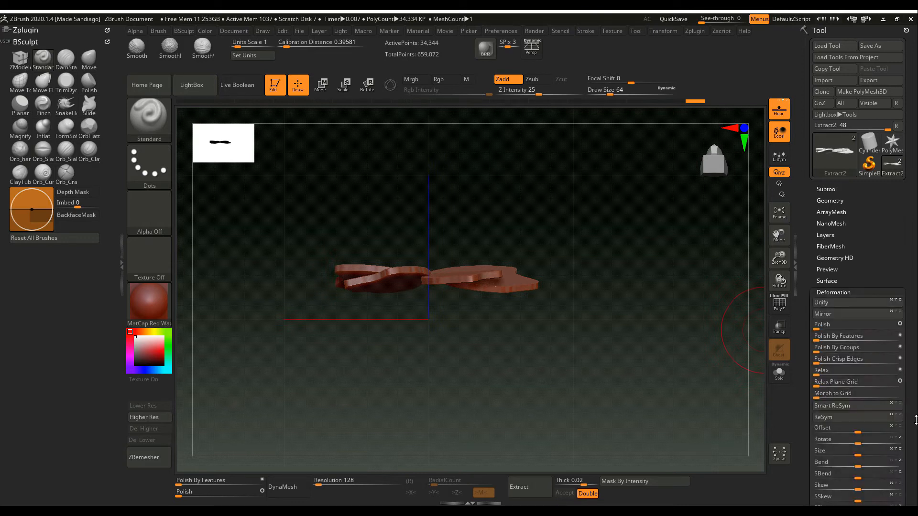
scroll("down", 3)
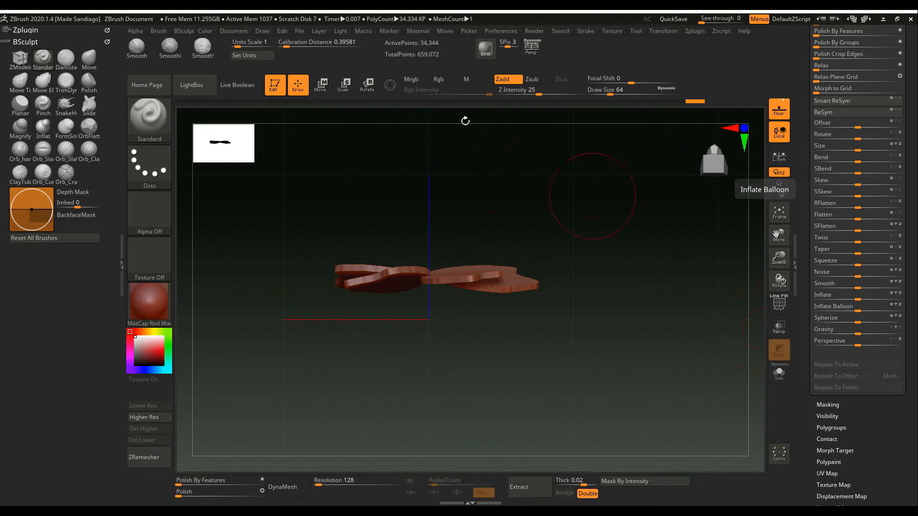
left_click(321, 85)
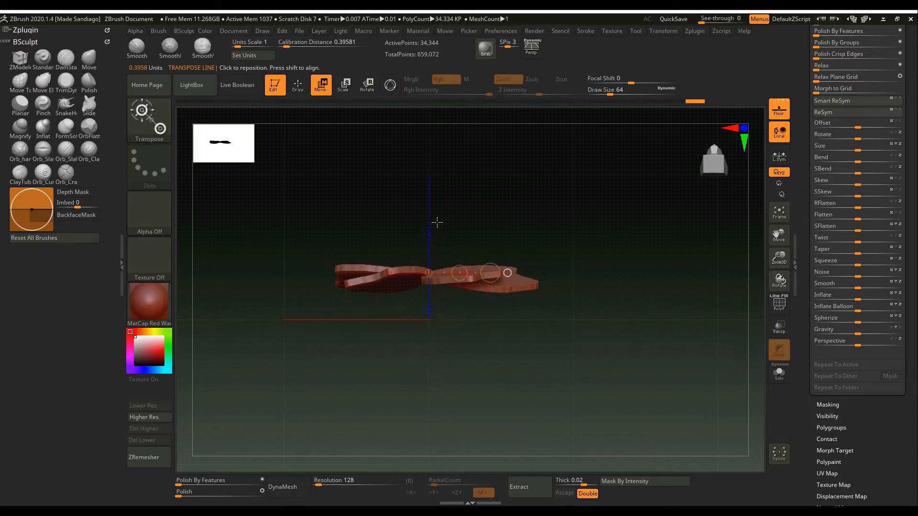
left_click(296, 85)
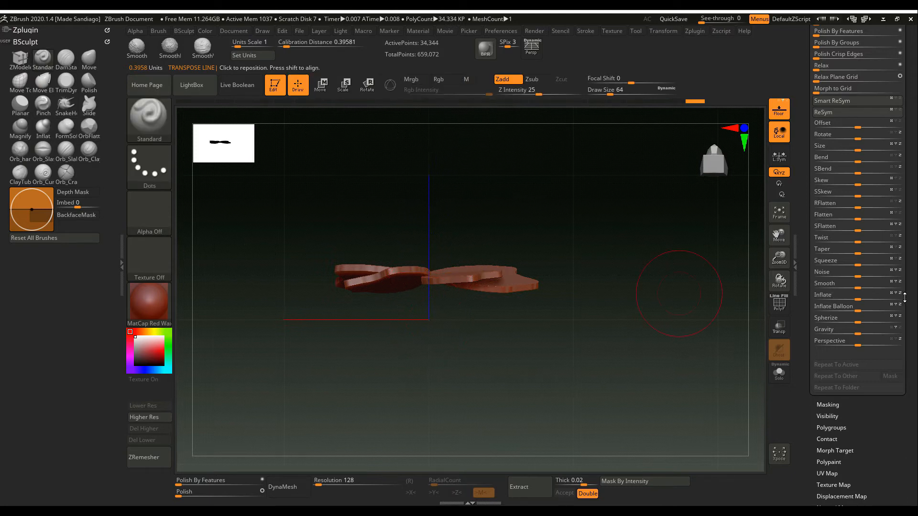
mouse_move(853, 317)
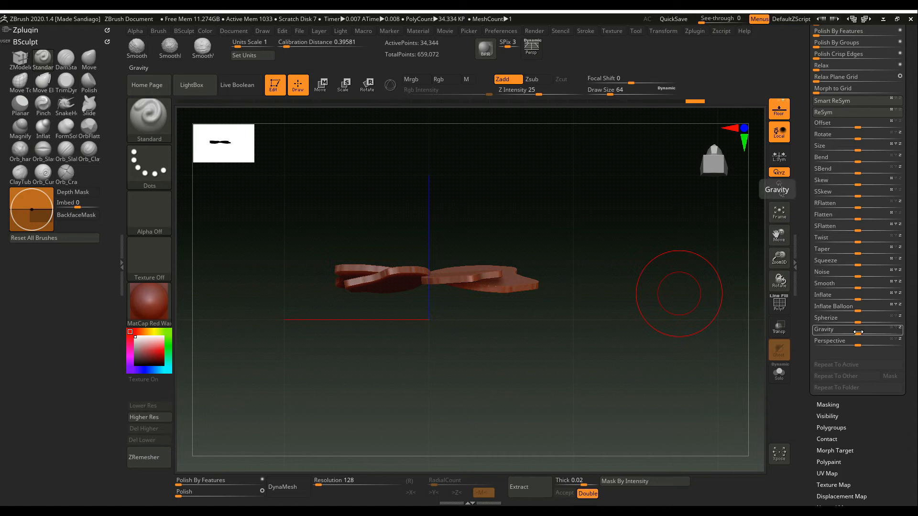
left_click_drag(831, 330, 861, 333)
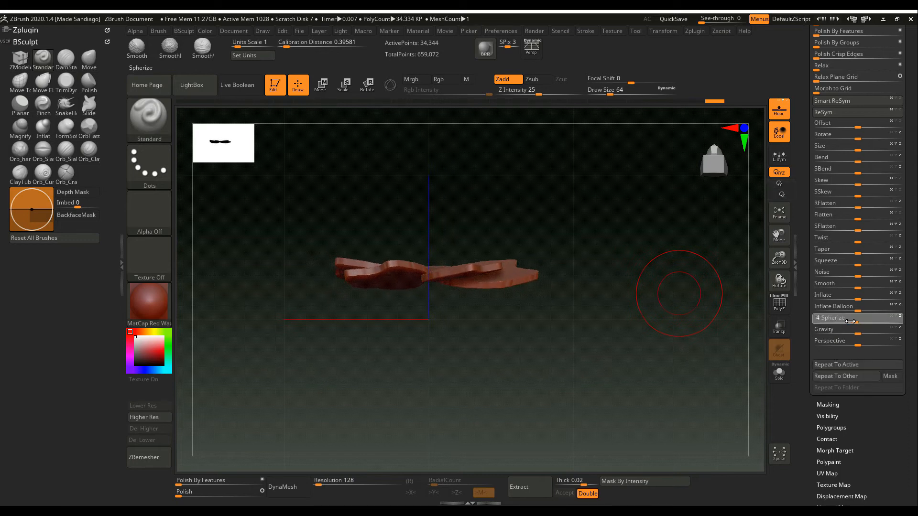
left_click_drag(831, 318, 873, 317)
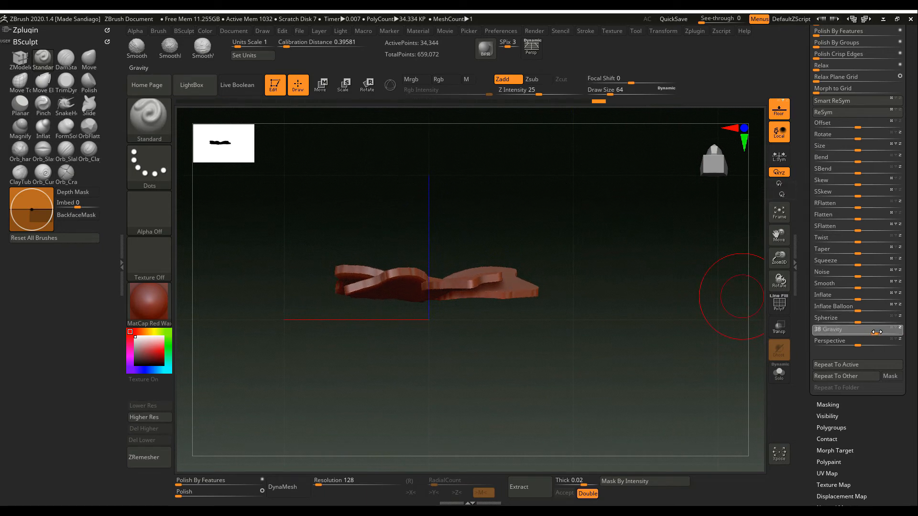
left_click_drag(872, 332, 825, 332)
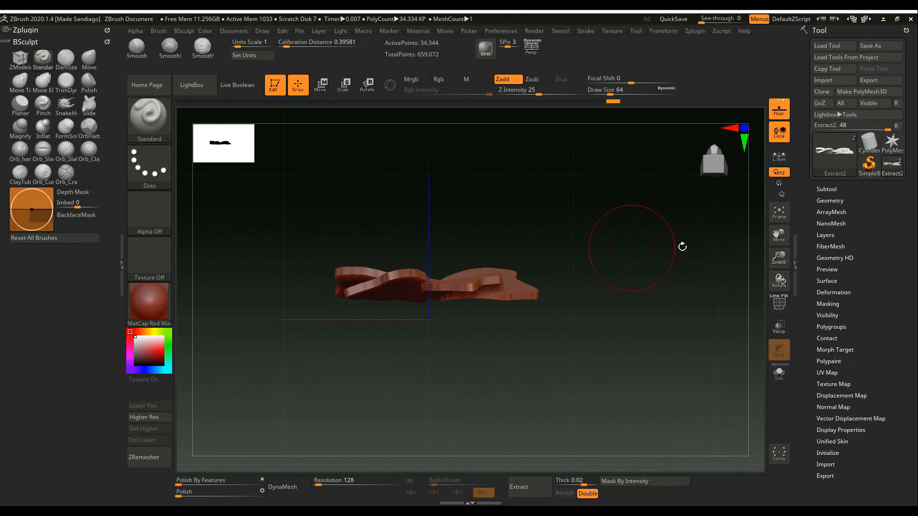
- On the Tamplate subtool, draw a curved CurveTube stroke across the plane beside the petals
left_click(826, 189)
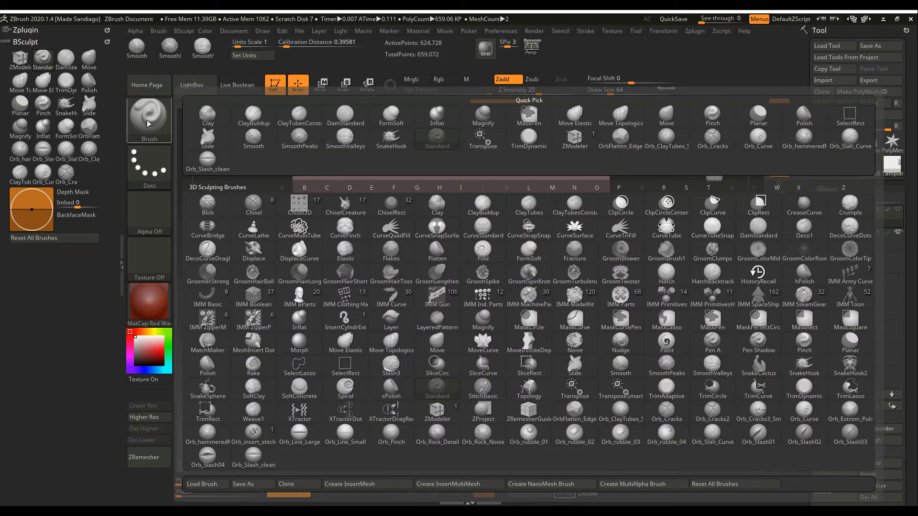
left_click(327, 186)
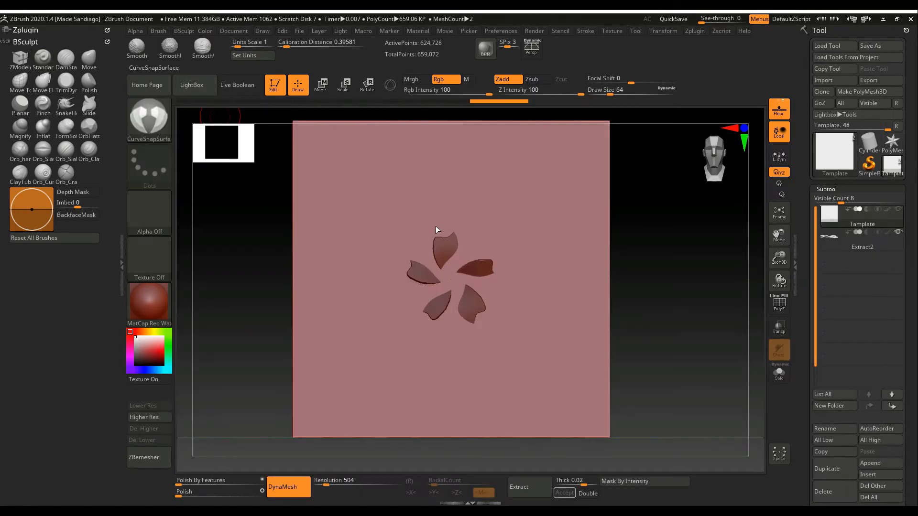
left_click(149, 117)
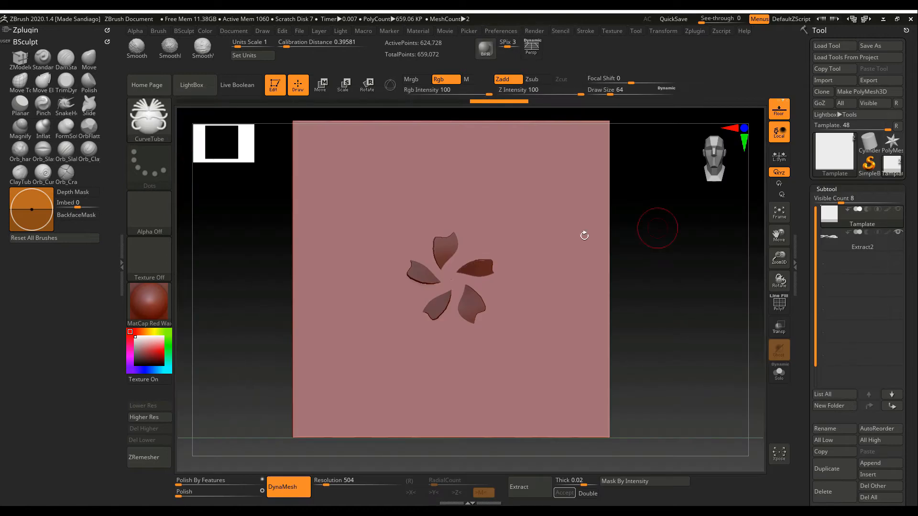
left_click_drag(483, 235, 519, 167)
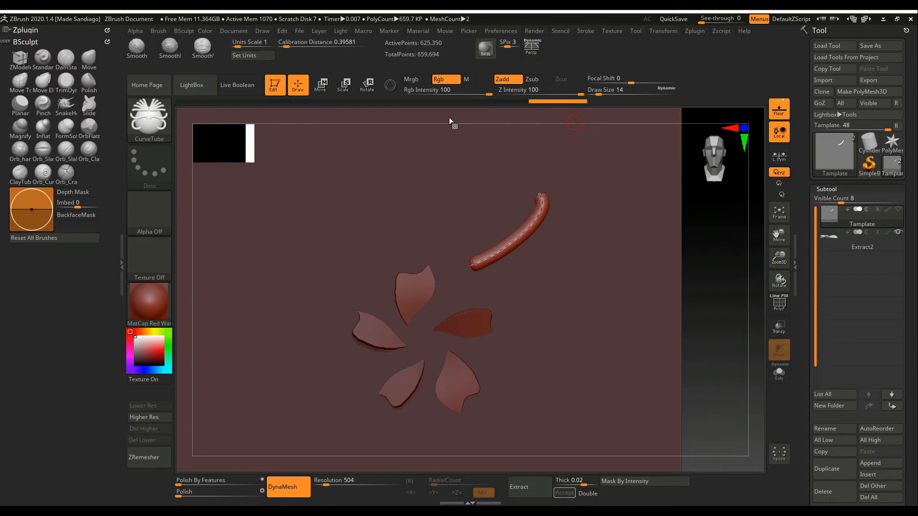
mouse_move(593, 35)
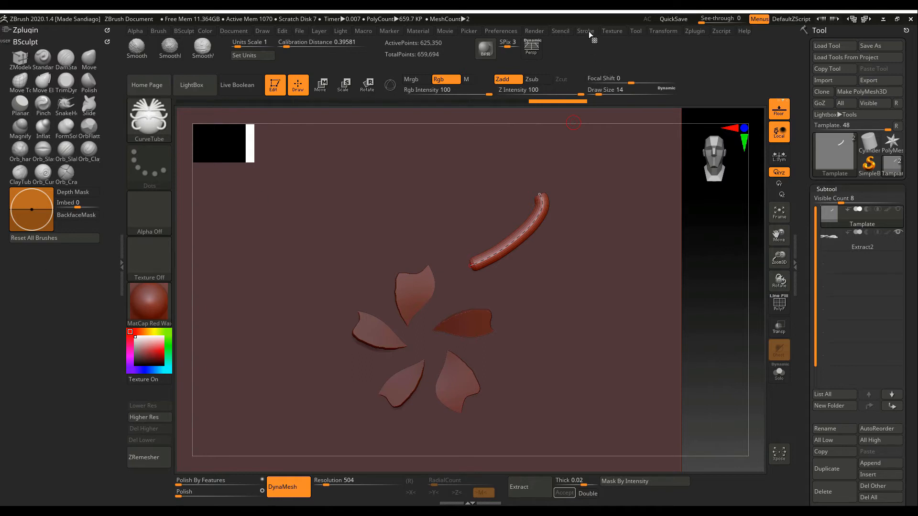
- Set size-based curve falloff for the stroke and draw a tapering tube stamen above the petals
left_click(585, 30)
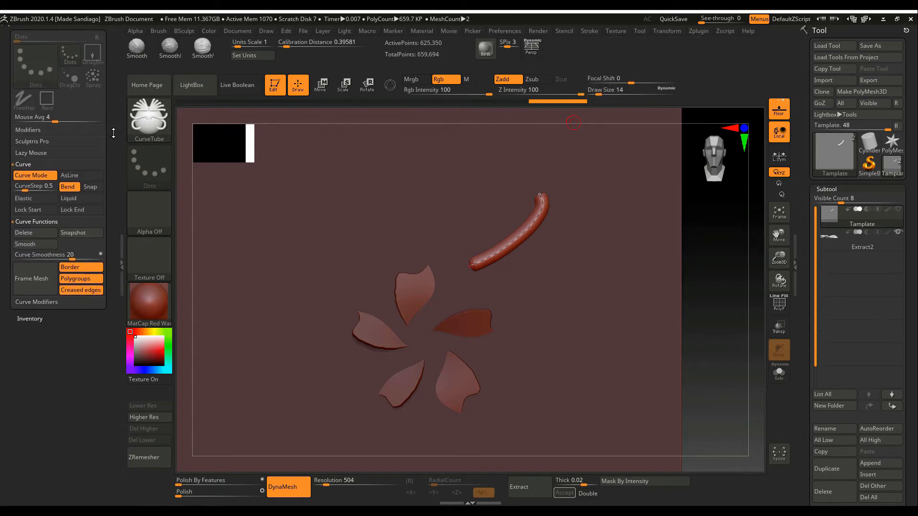
left_click(36, 301)
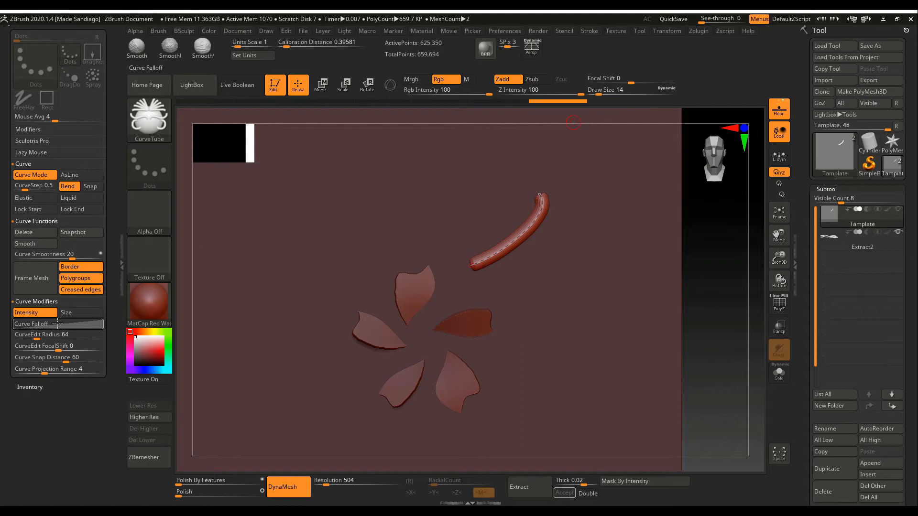
left_click(80, 312)
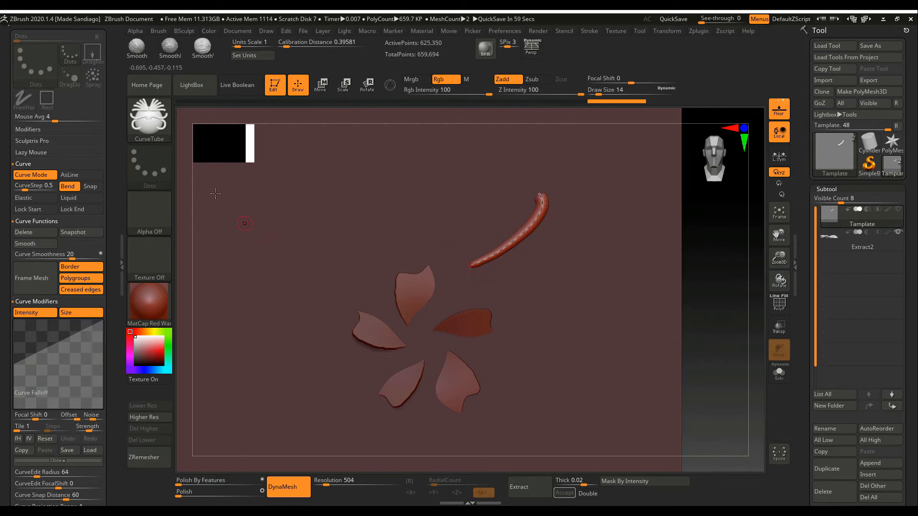
mouse_move(149, 121)
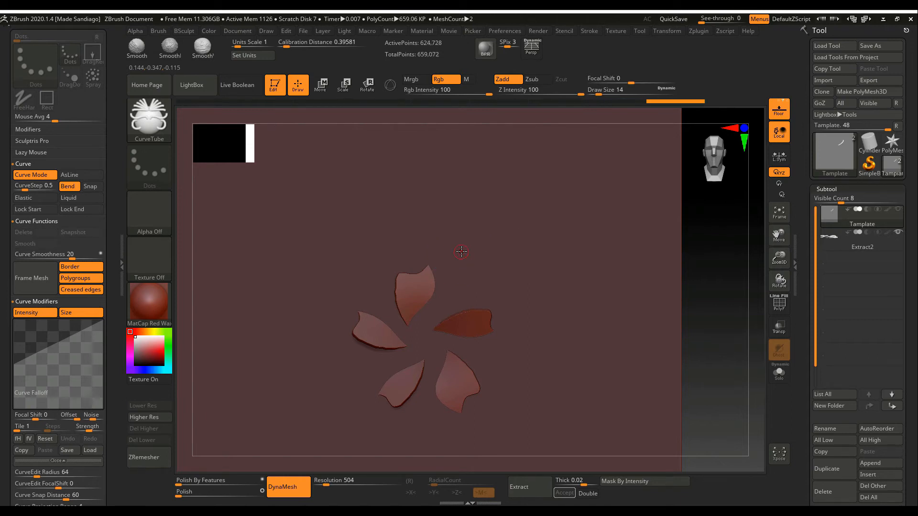
left_click_drag(463, 252, 544, 199)
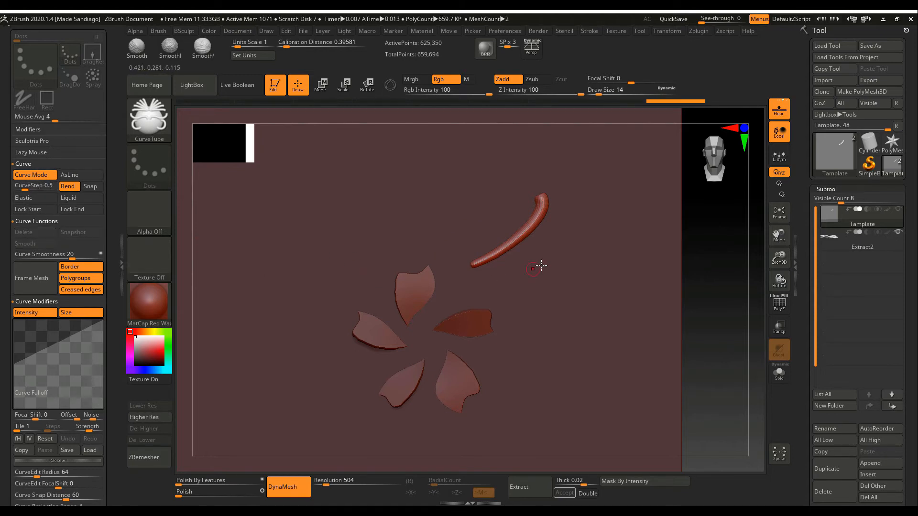
mouse_move(479, 254)
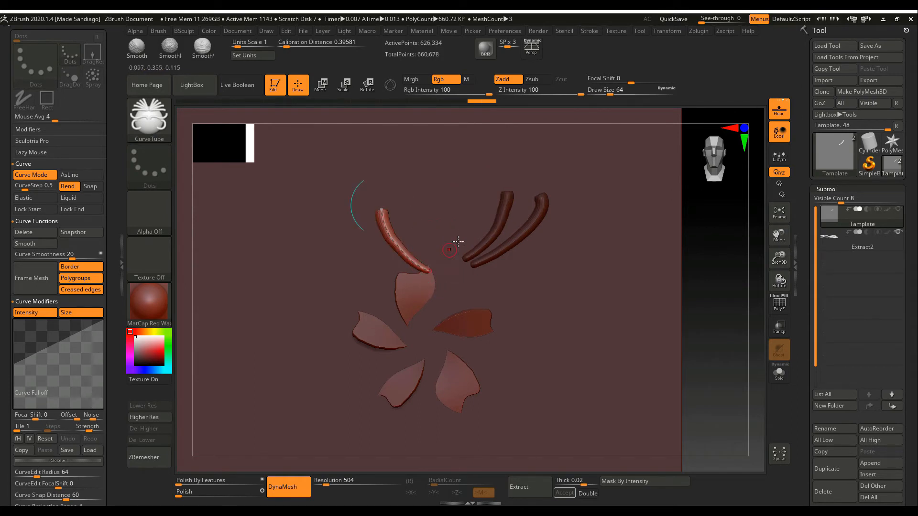
- Delete the active curve guide and draw the remaining CurveTube stamens, then show PolyFrame
left_click(23, 232)
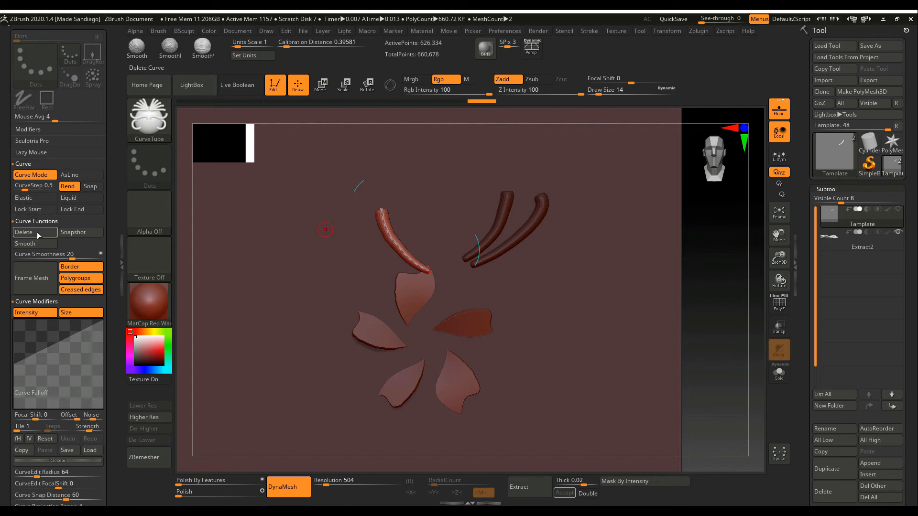
left_click_drag(412, 195, 443, 259)
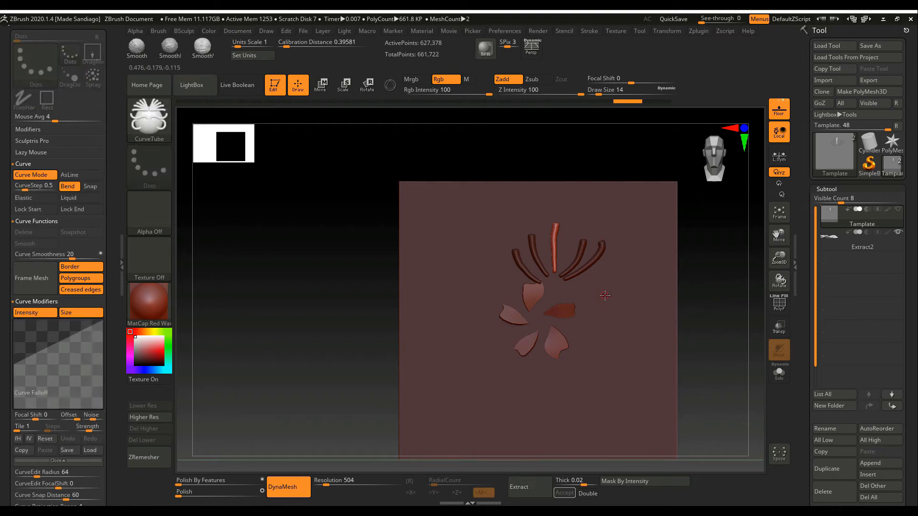
left_click_drag(606, 293, 638, 257)
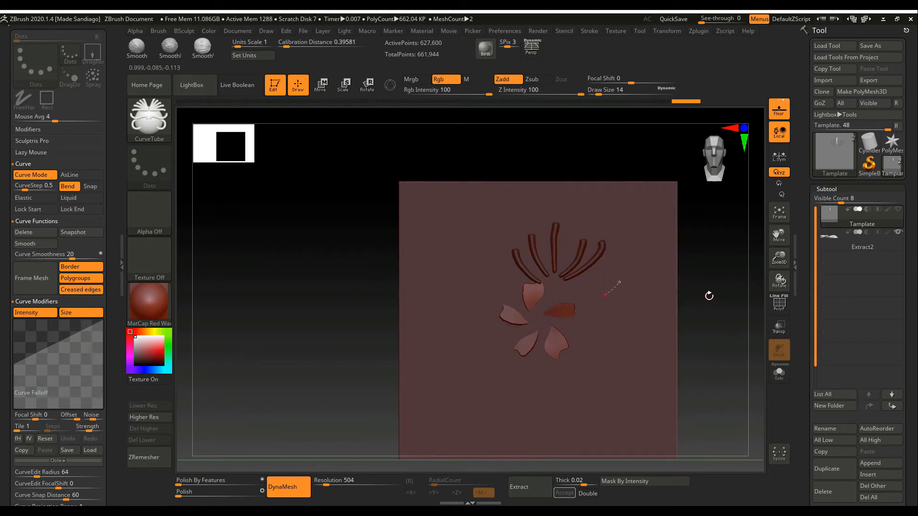
scroll("down", 3)
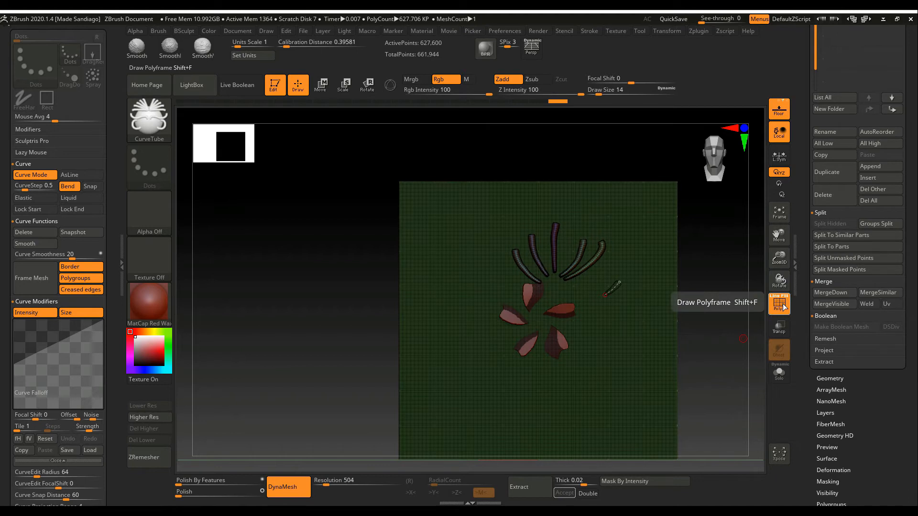
- Hide the wireframe and Split To Similar Parts, confirming the warning, giving six Tamplate subtools
left_click(878, 293)
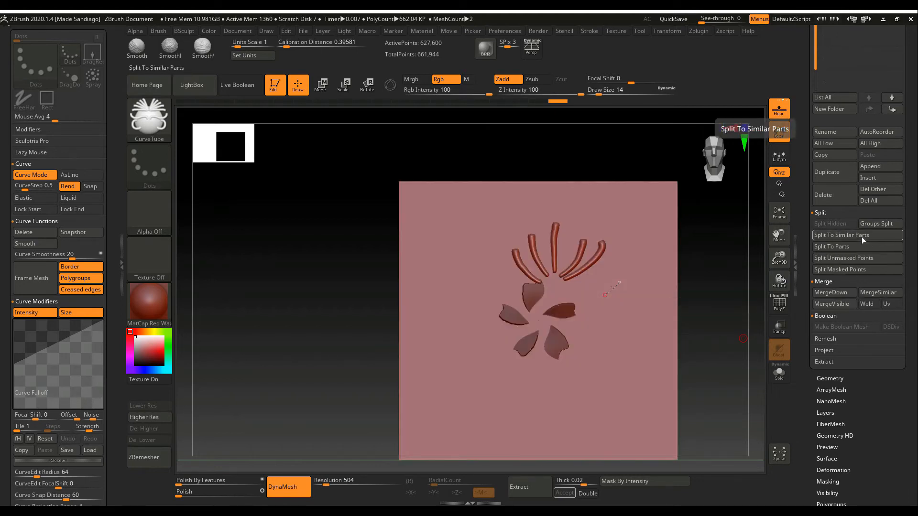
left_click(856, 235)
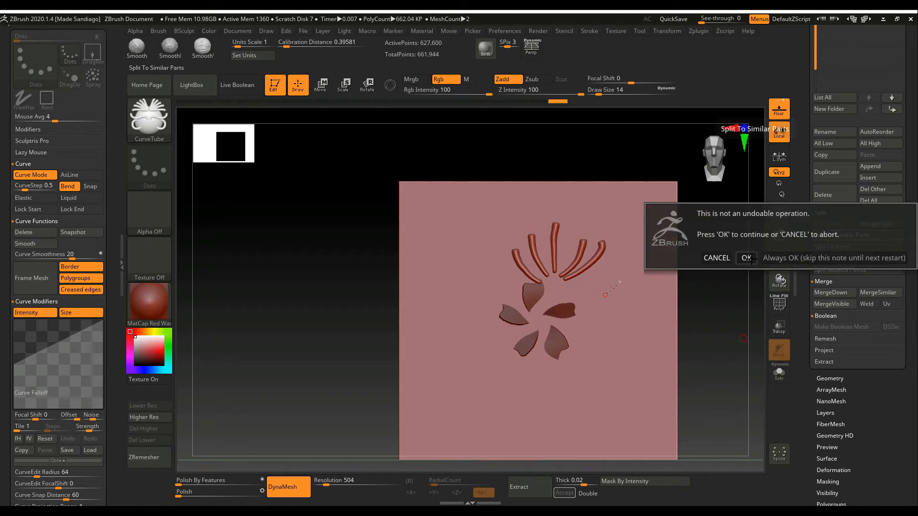
left_click(746, 257)
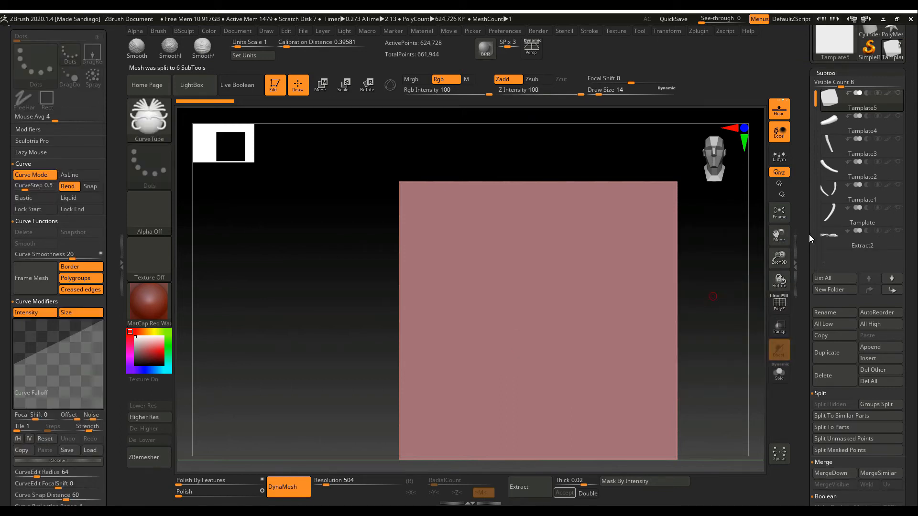
mouse_move(861, 126)
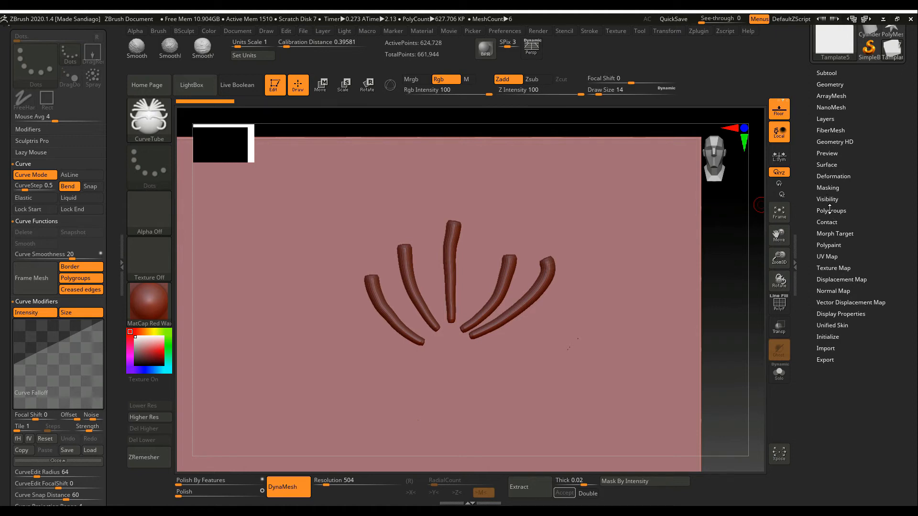
- Run Auto Groups so each connected stamen tube gets its own polygroup
left_click(831, 211)
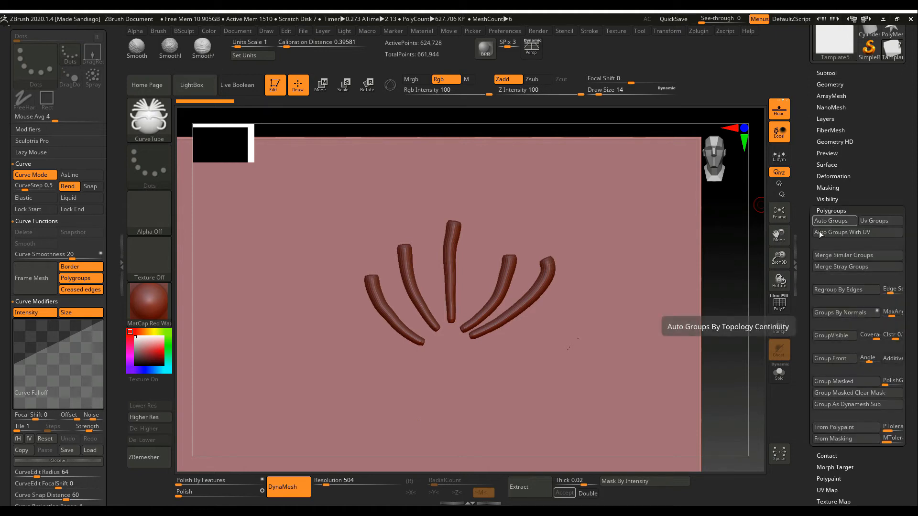
mouse_move(779, 304)
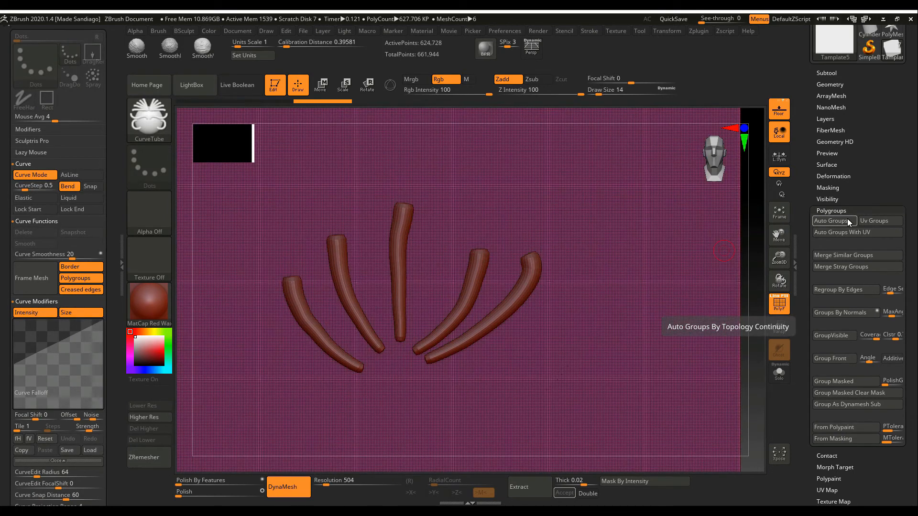
left_click(833, 221)
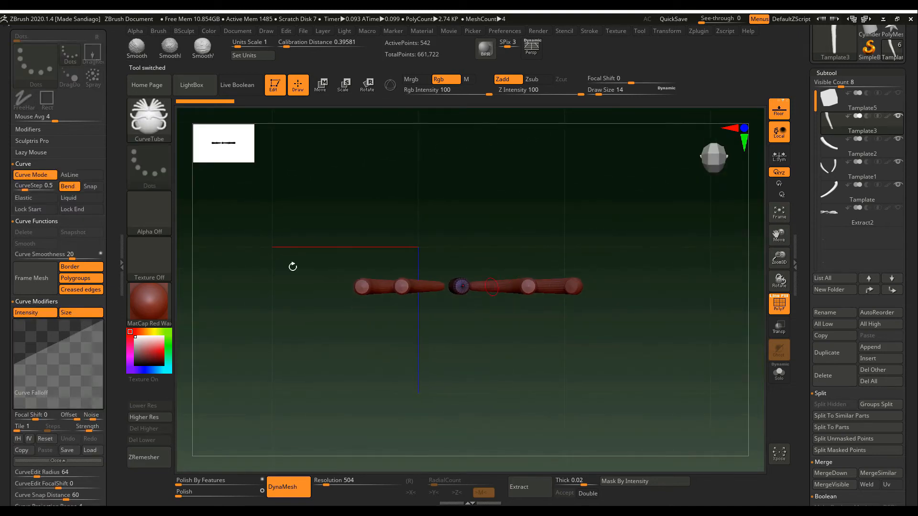
mouse_move(217, 252)
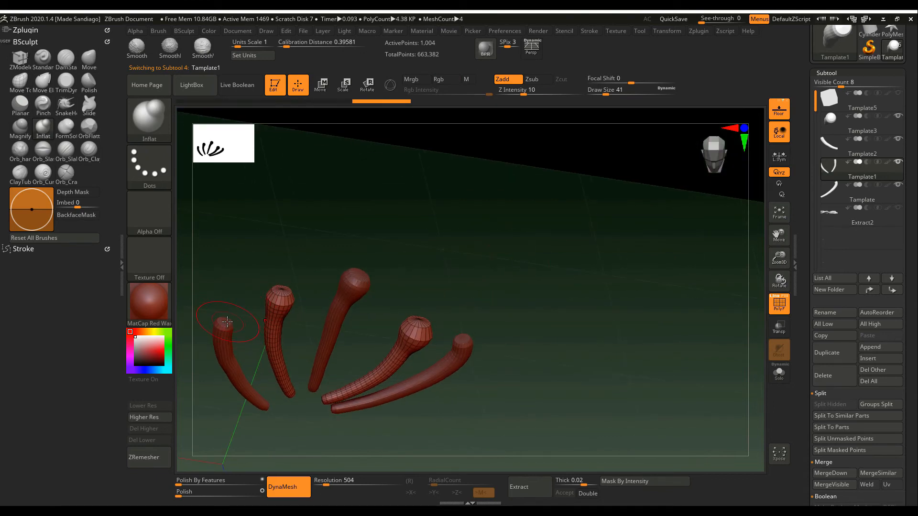
- Inflate the end of each stamen into a rounded bulb tip
left_click(860, 146)
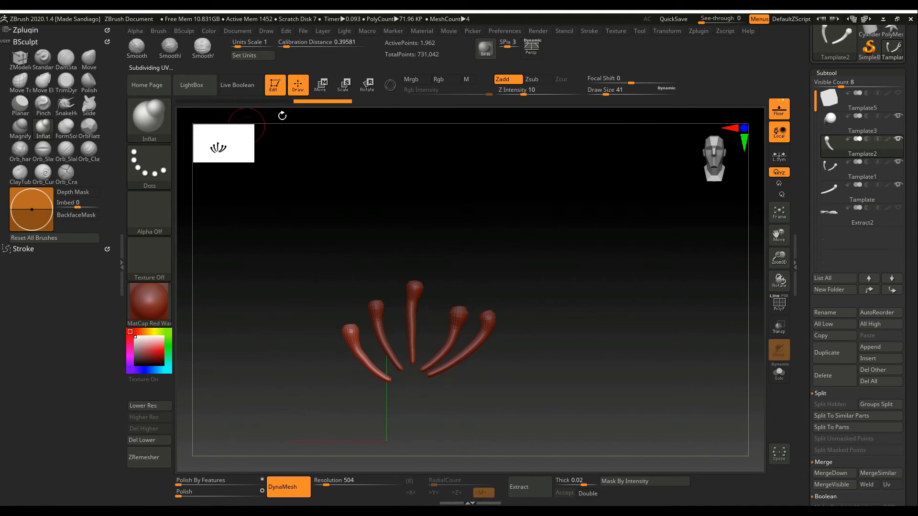
- Move the stamen subtools one by one so their bases meet at a common centre
left_click(320, 85)
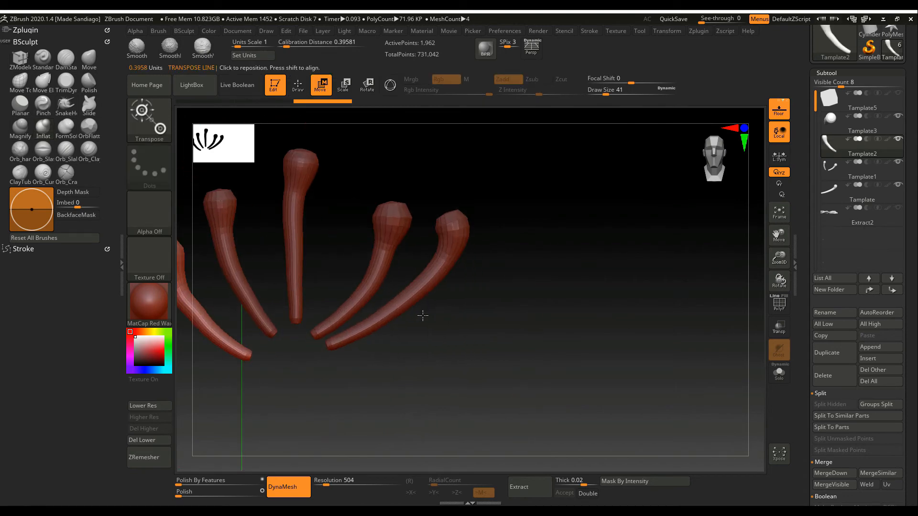
left_click(367, 85)
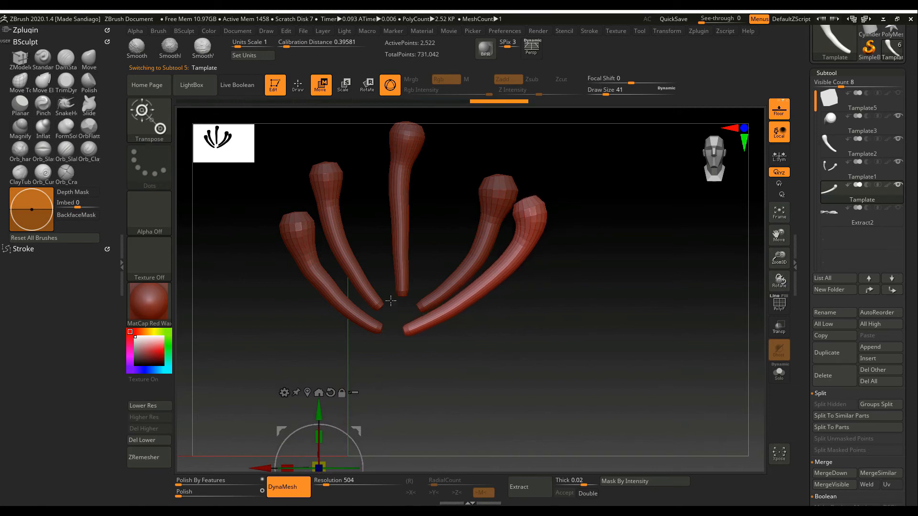
left_click(861, 131)
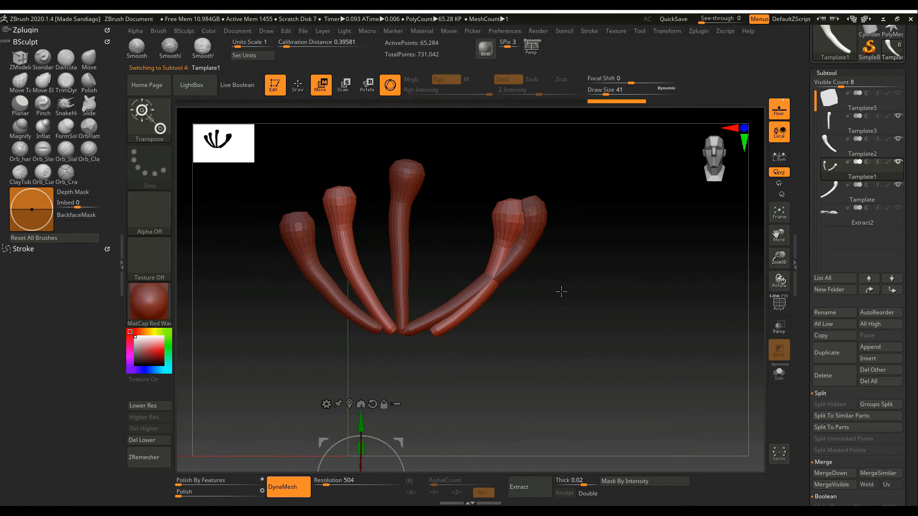
left_click(297, 85)
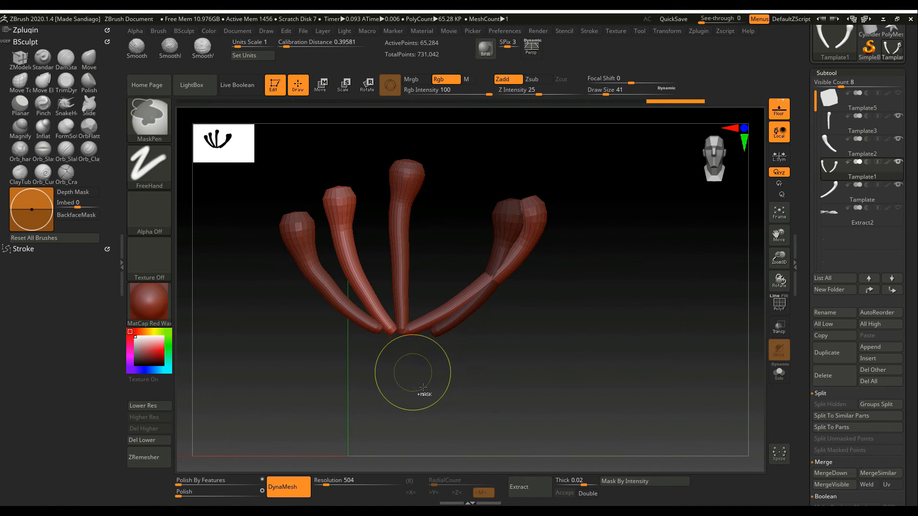
left_click(320, 85)
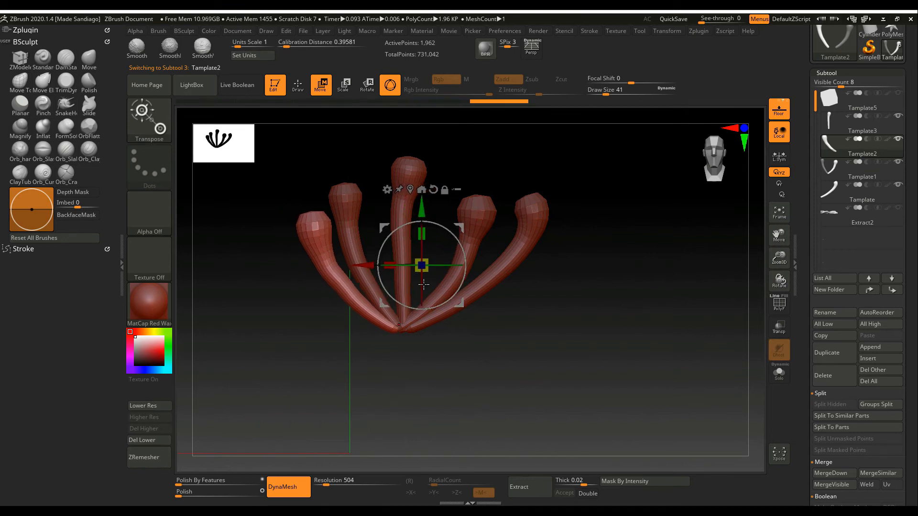
left_click_drag(423, 265, 384, 334)
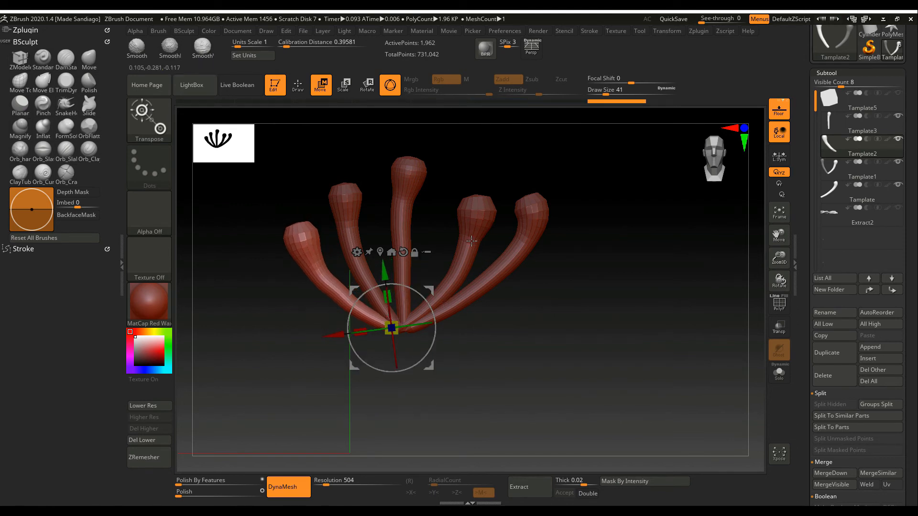
- Centre the transform on another stamen's base and scale it down to about half size
left_click(861, 176)
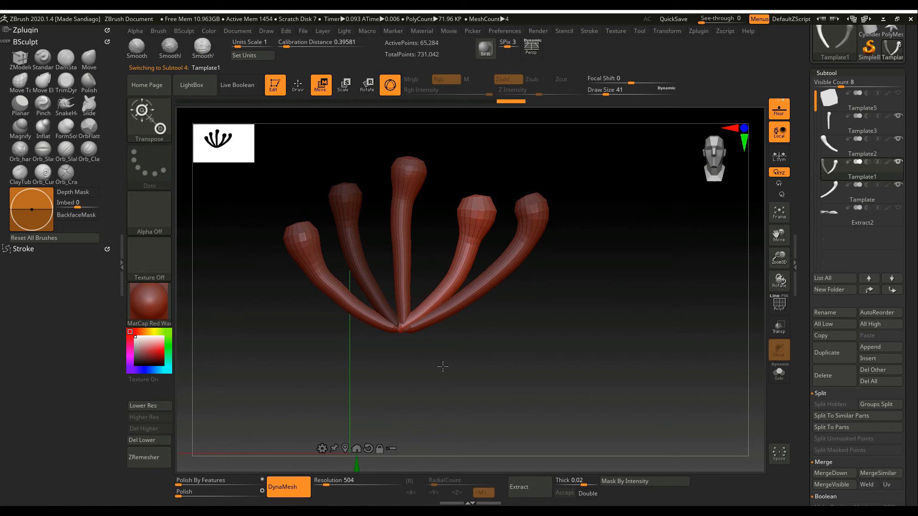
mouse_move(468, 393)
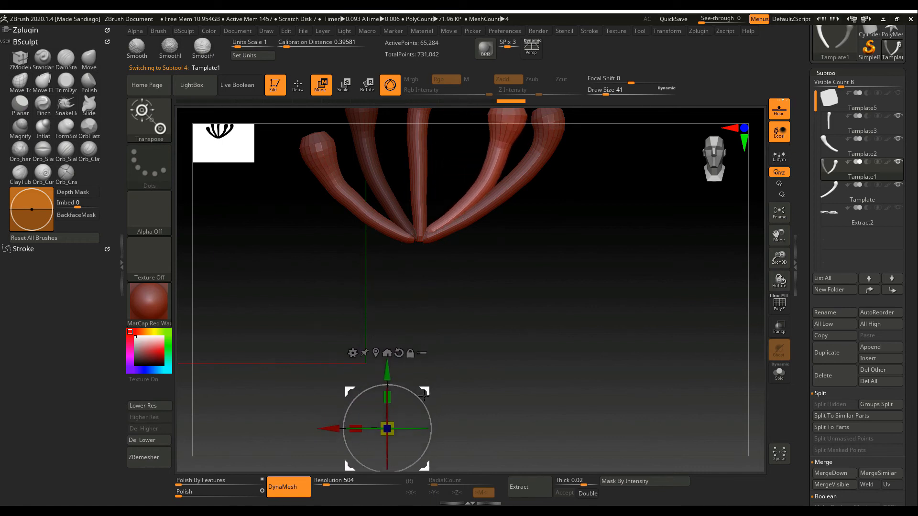
left_click_drag(386, 428, 433, 228)
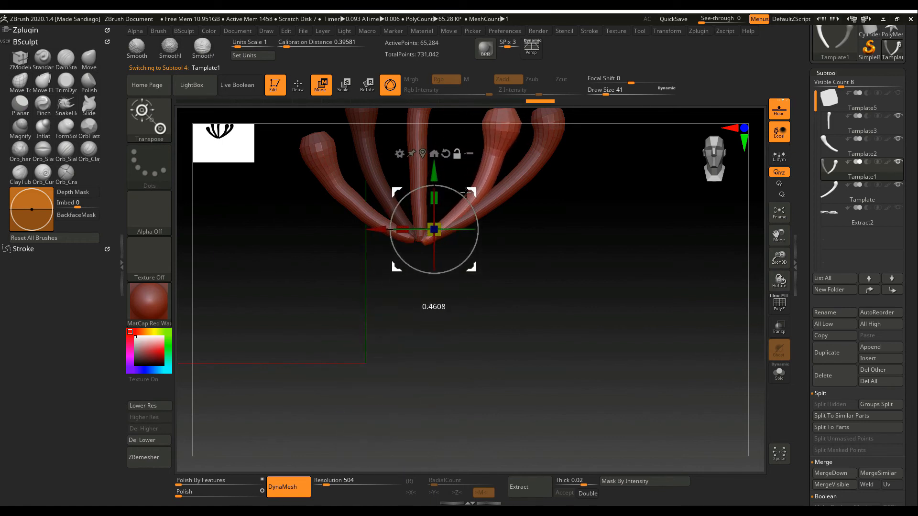
left_click_drag(433, 228, 407, 357)
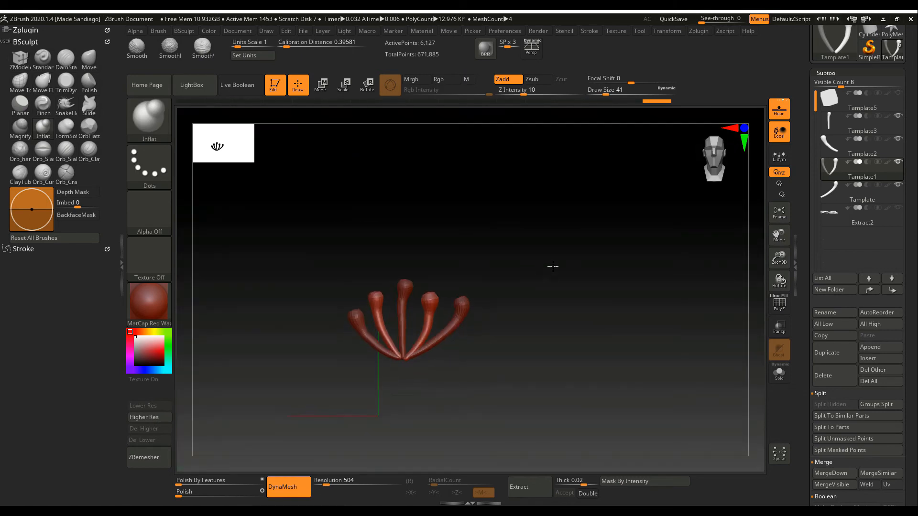
- Rotate, raise and slightly shrink the merged stamen ring into a compact radial cluster, checked from the side
left_click(861, 123)
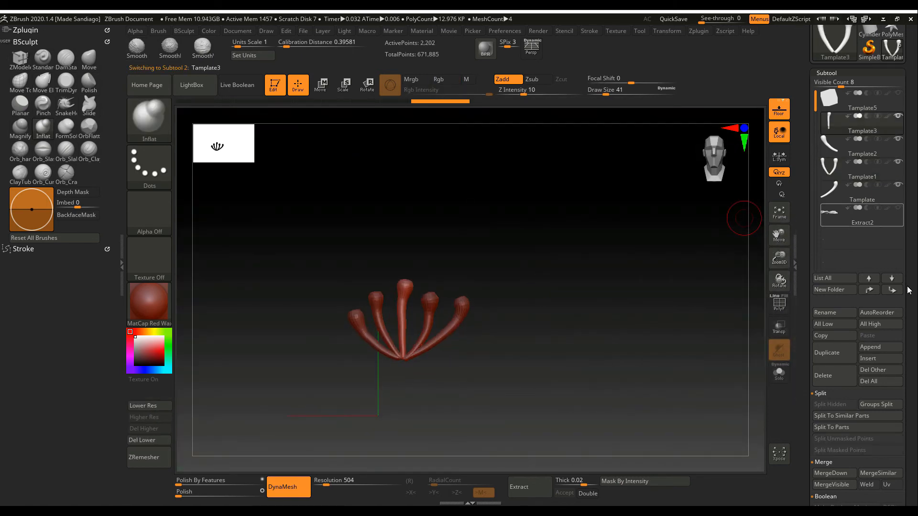
mouse_move(831, 404)
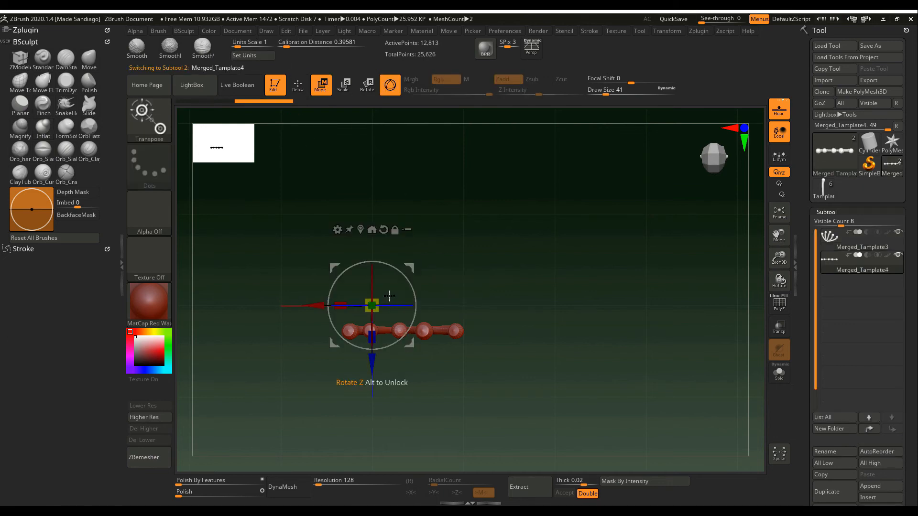
left_click_drag(372, 304, 401, 340)
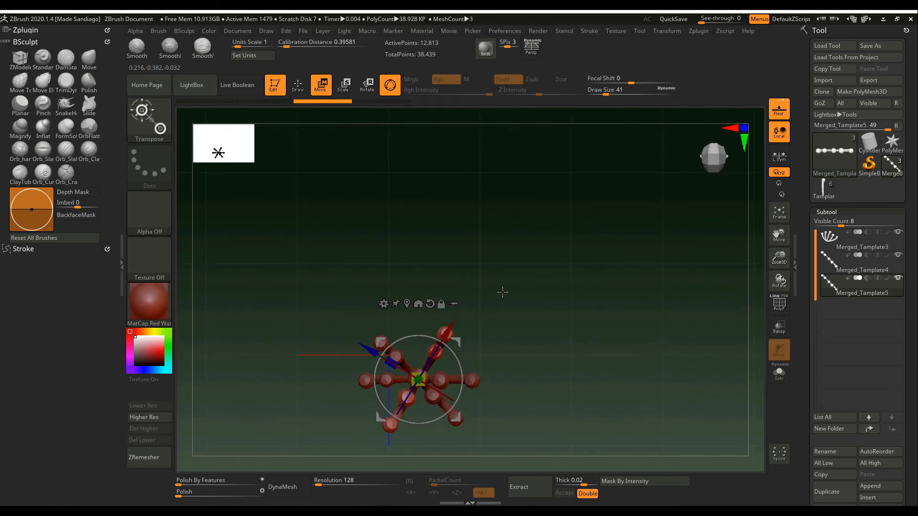
left_click_drag(421, 380, 421, 276)
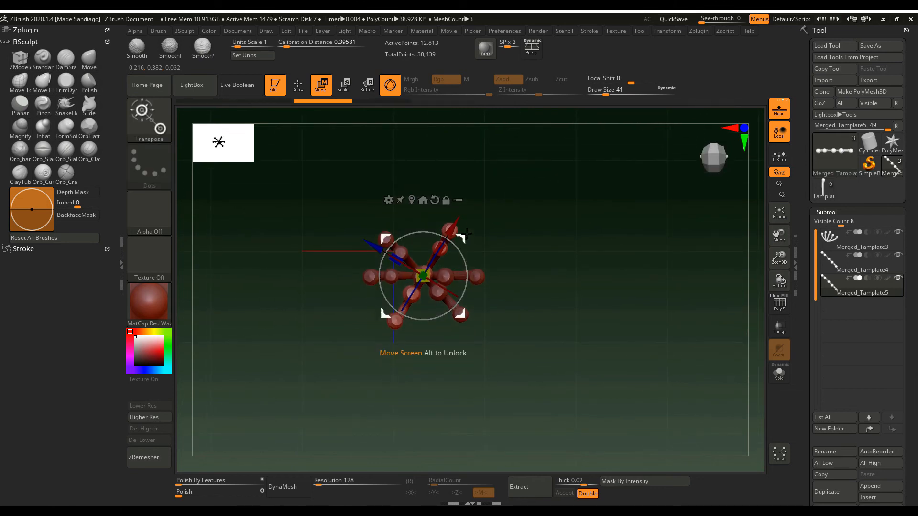
left_click_drag(466, 234, 463, 246)
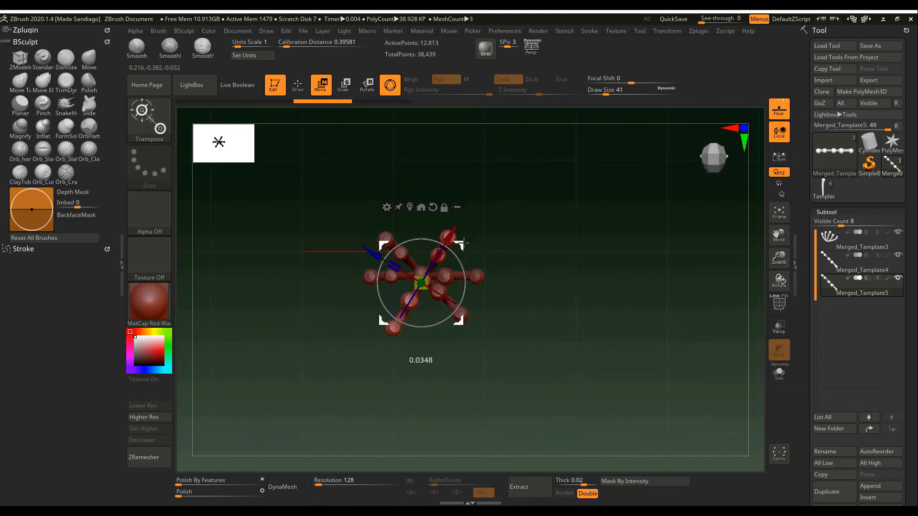
left_click_drag(462, 242, 472, 240)
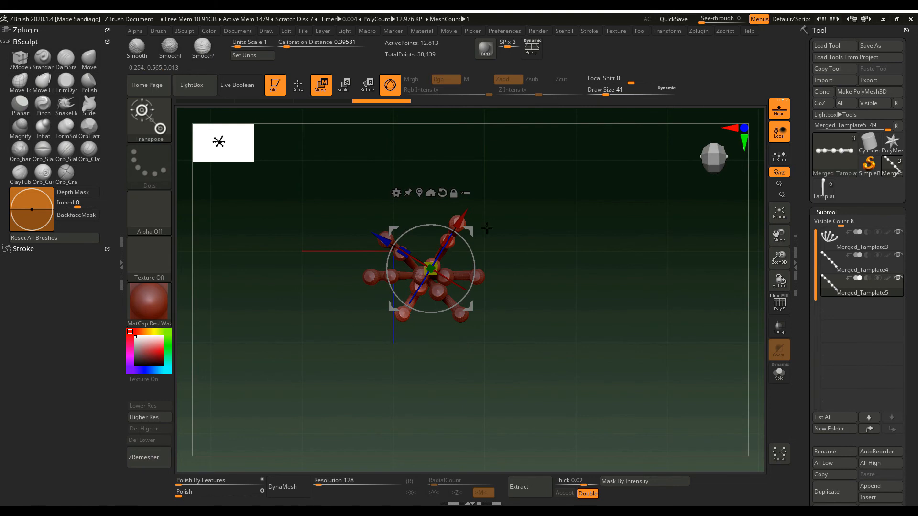
left_click_drag(460, 220, 465, 246)
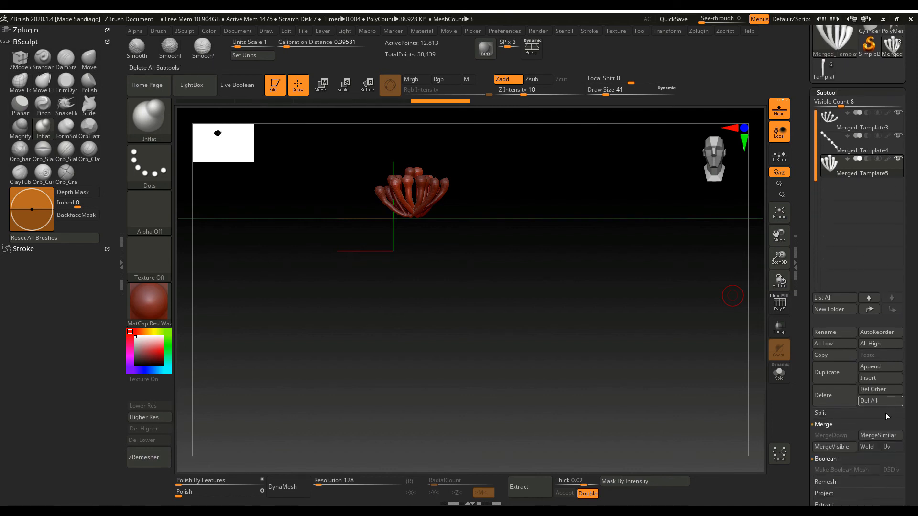
mouse_move(833, 447)
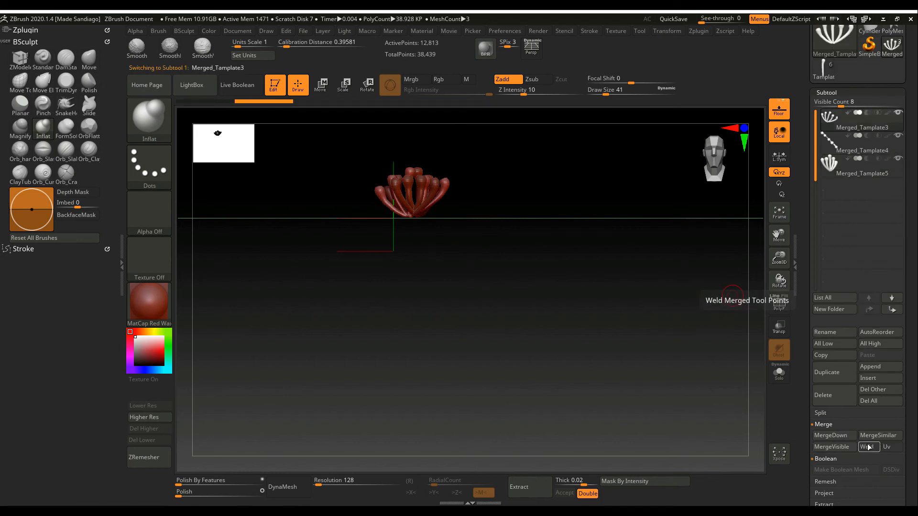
- MergeDown the stamen subtools twice, confirming each warning, into one combined stamen cluster
left_click(869, 446)
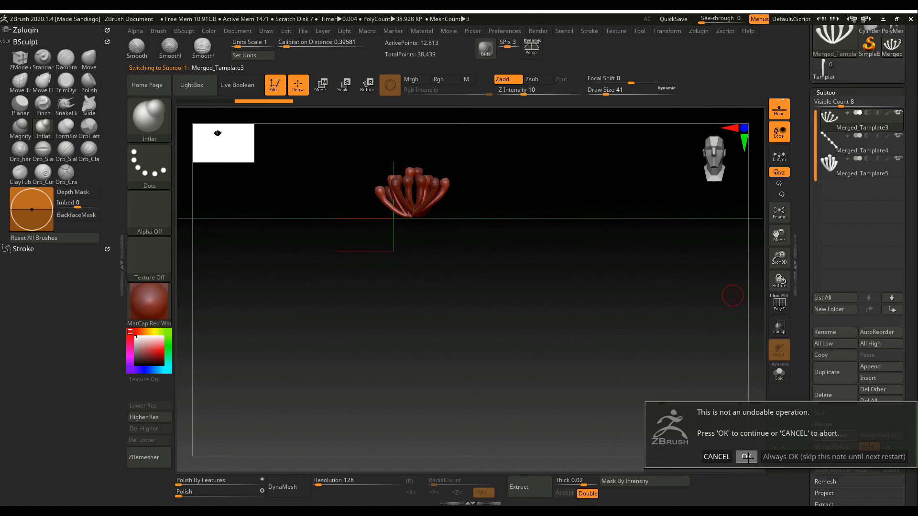
left_click(746, 454)
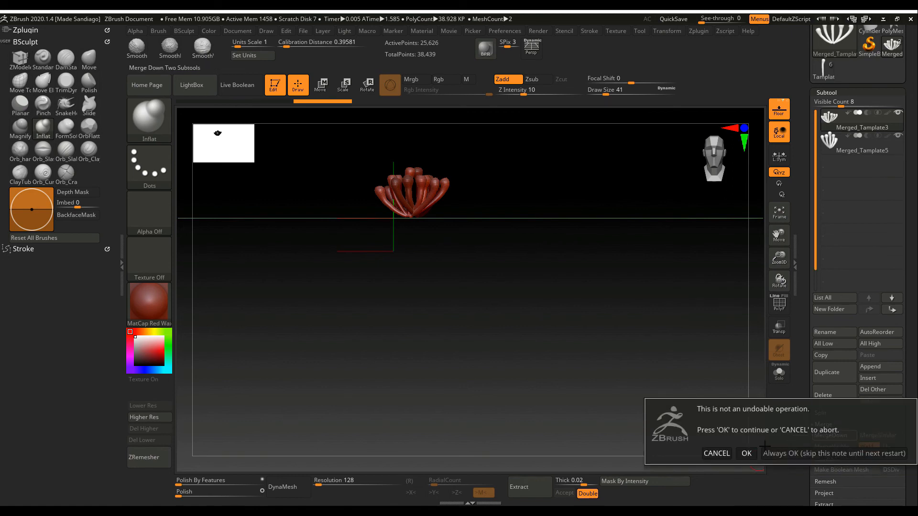
left_click(746, 453)
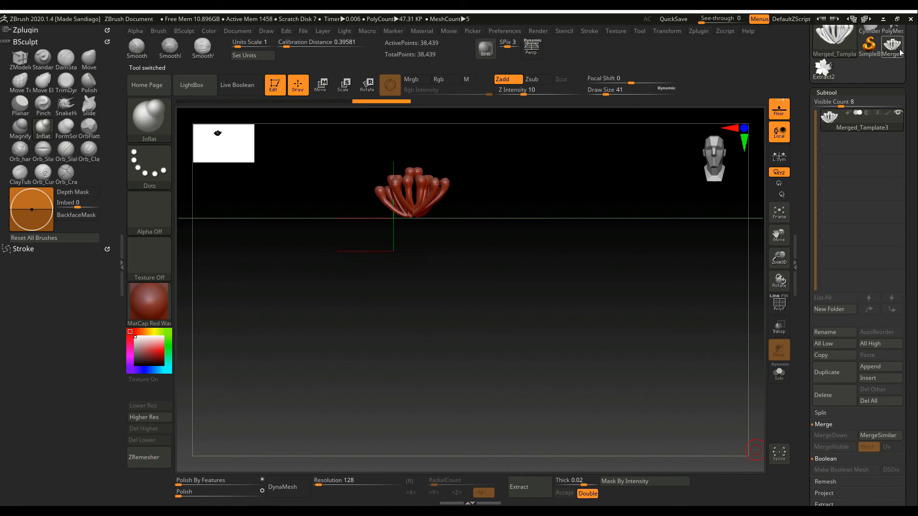
- Append the stamens to the flower tool and tilt them upright over the petals with the Gizmo
left_click(892, 47)
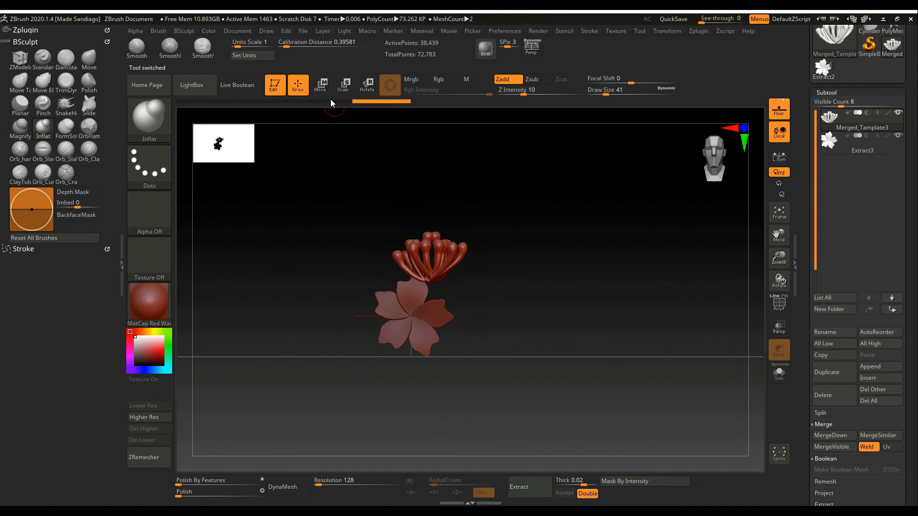
left_click(321, 84)
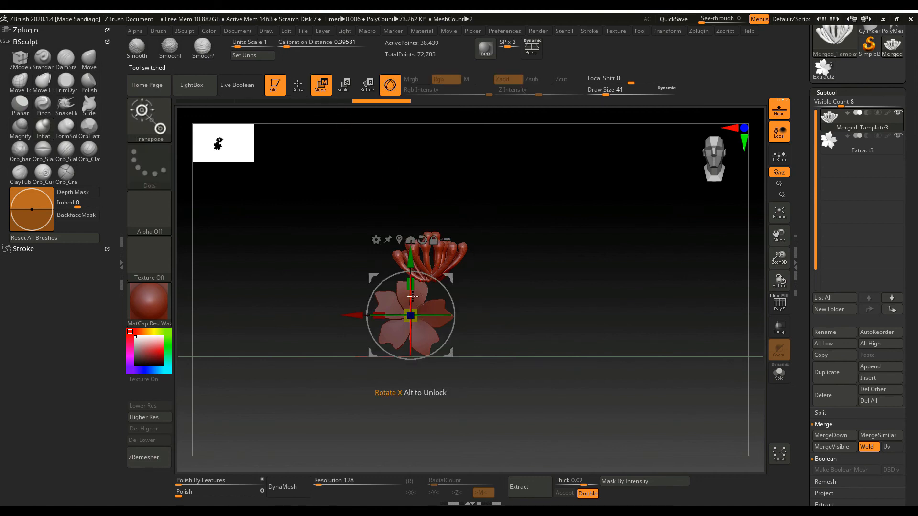
left_click_drag(411, 317, 438, 360)
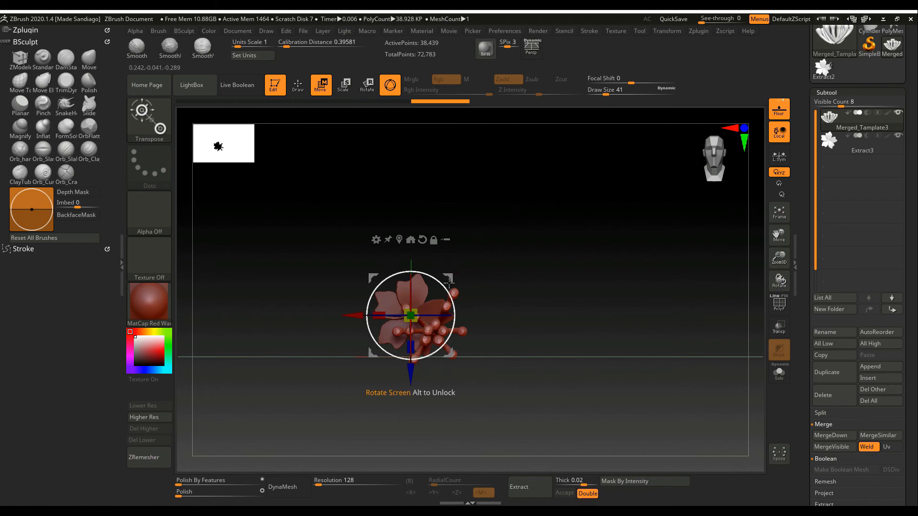
left_click_drag(448, 281, 426, 259)
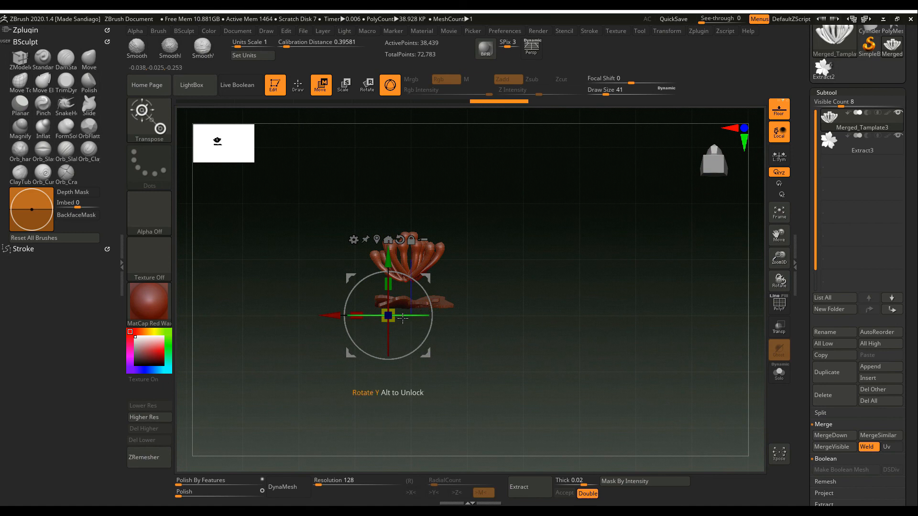
left_click_drag(389, 317, 388, 281)
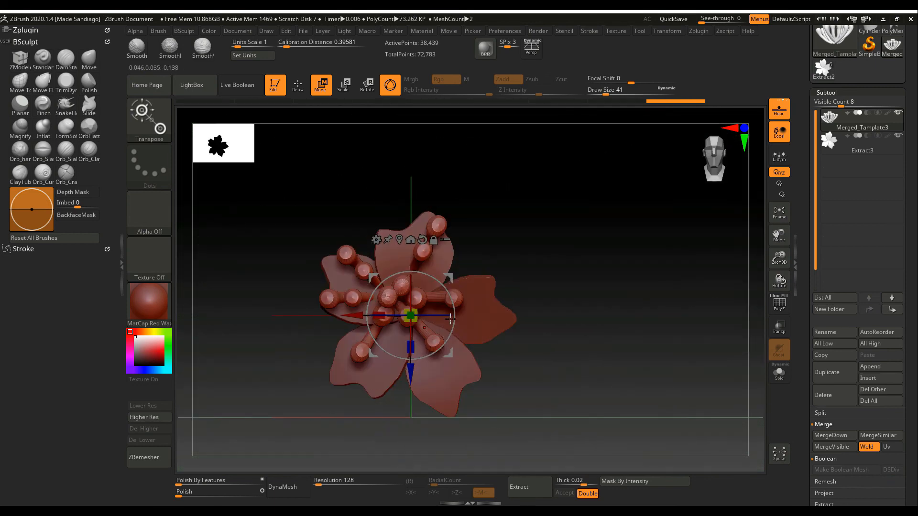
- Move the stamen cluster to the flower centre and sink it down among the petals
left_click_drag(410, 316, 417, 331)
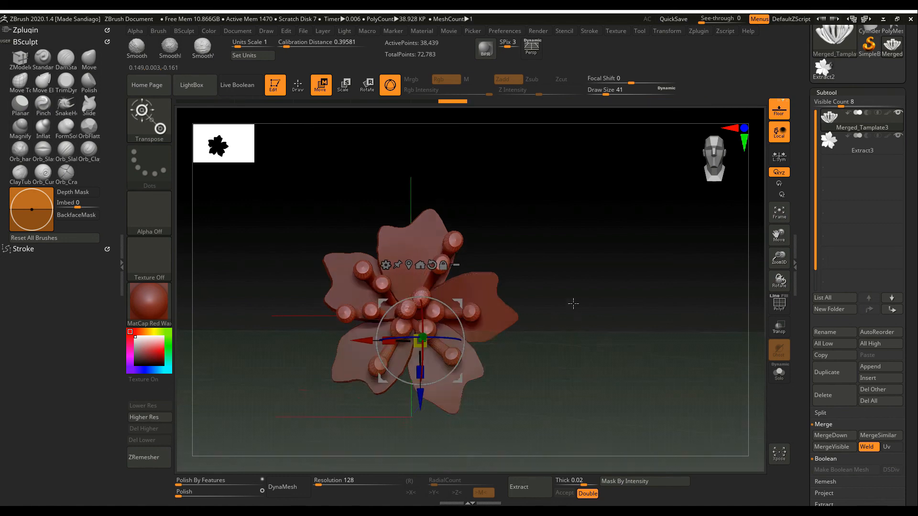
left_click_drag(422, 342, 427, 342)
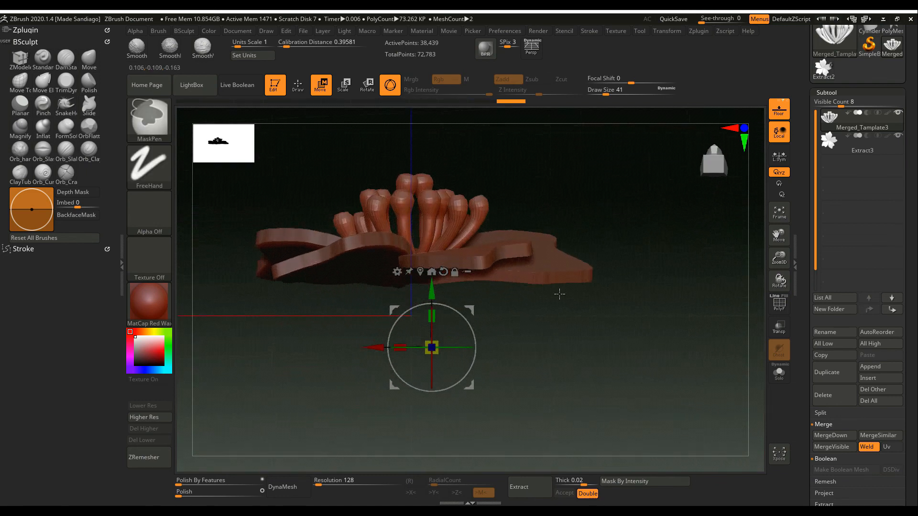
left_click_drag(432, 346, 450, 386)
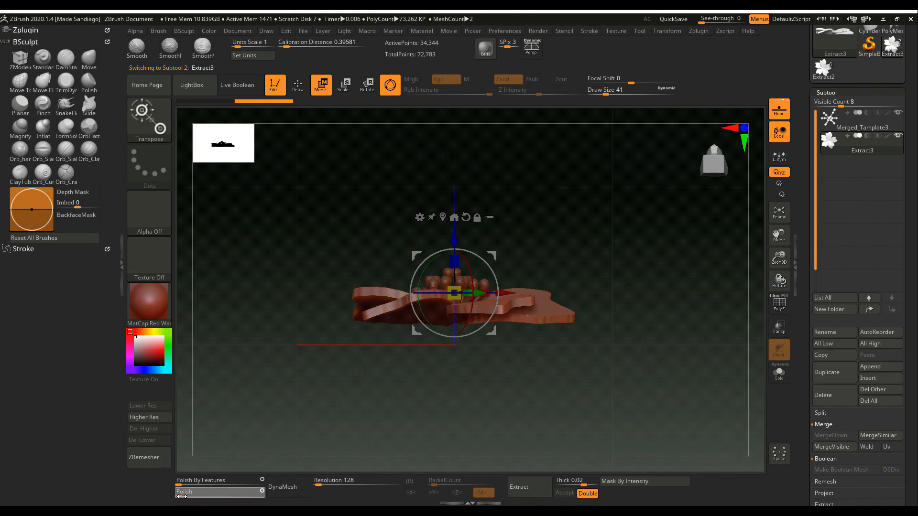
- Polish the petal edges, hide the floor, leave Gizmo mode and inspect the finished flower from all sides
left_click(220, 491)
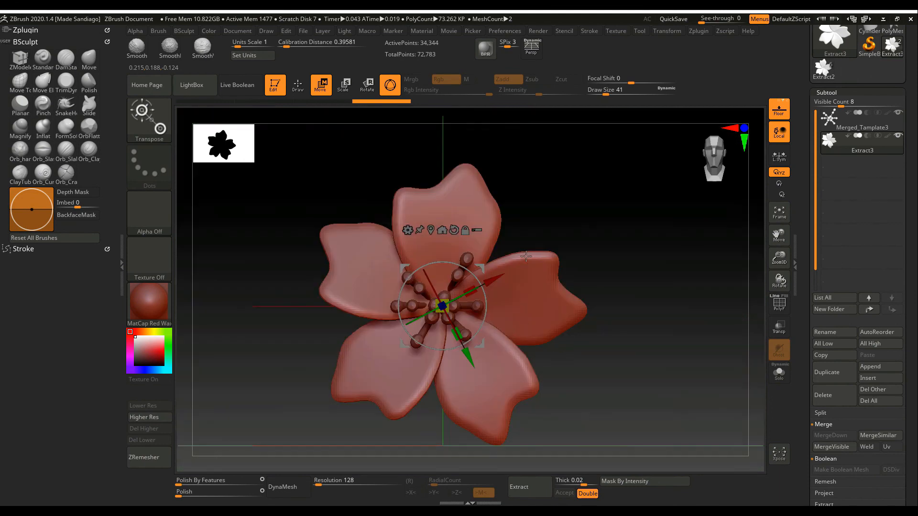
left_click(779, 132)
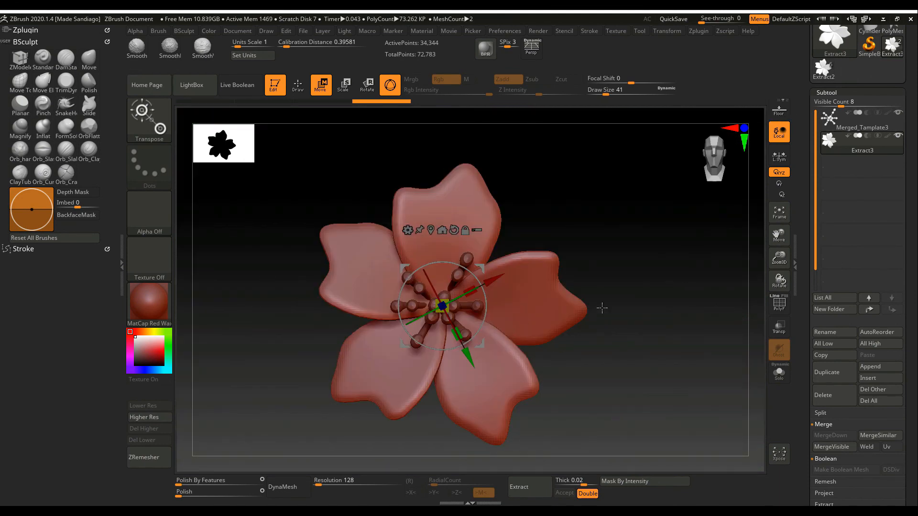
left_click(298, 85)
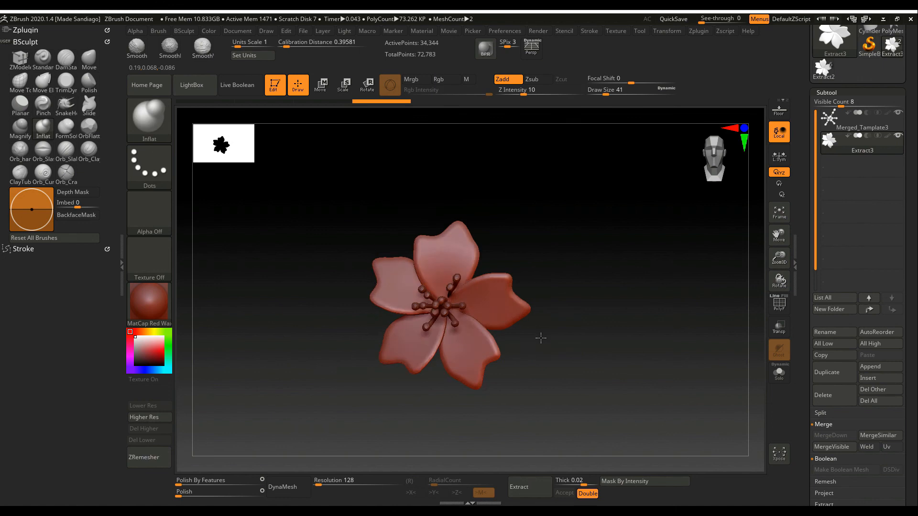
left_click_drag(540, 338, 560, 353)
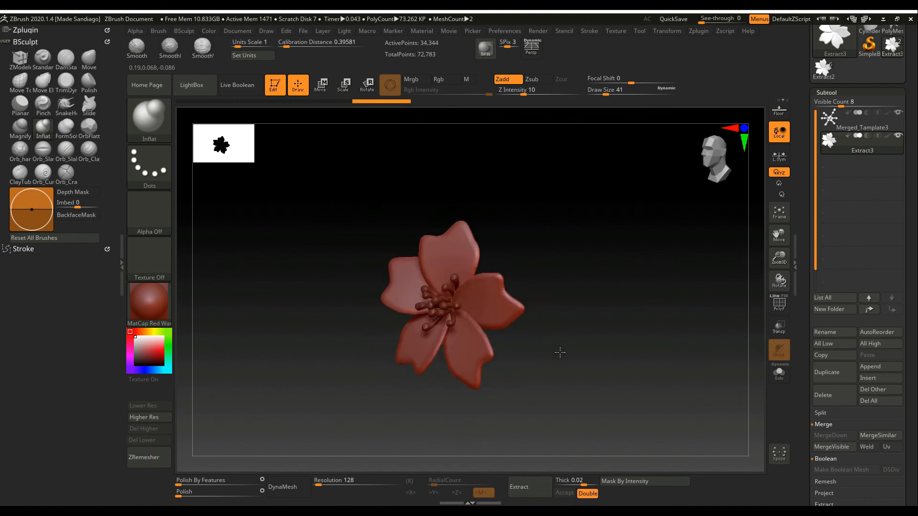
left_click_drag(560, 353, 547, 229)
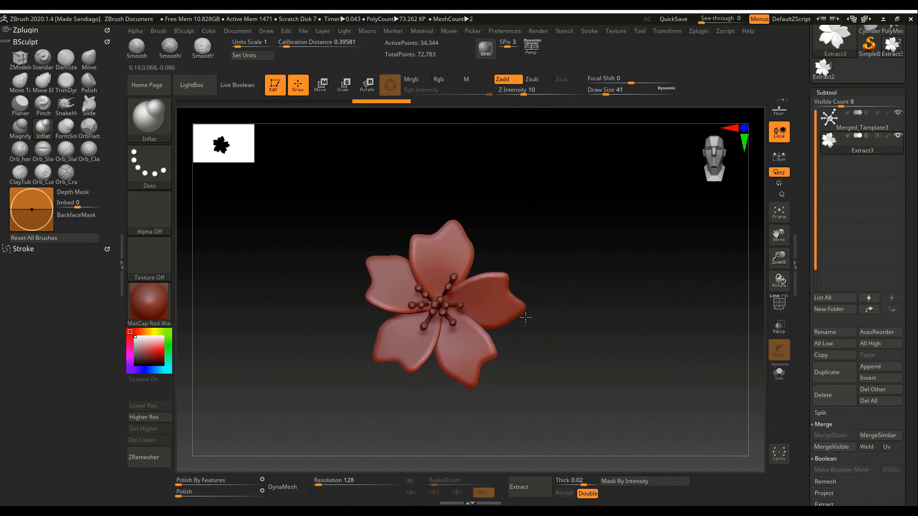
left_click_drag(524, 317, 526, 317)
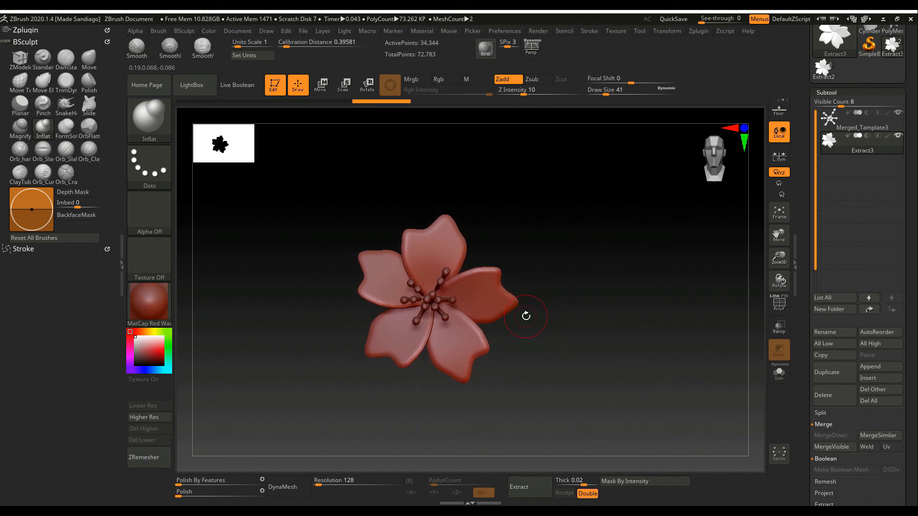
left_click_drag(526, 317, 571, 333)
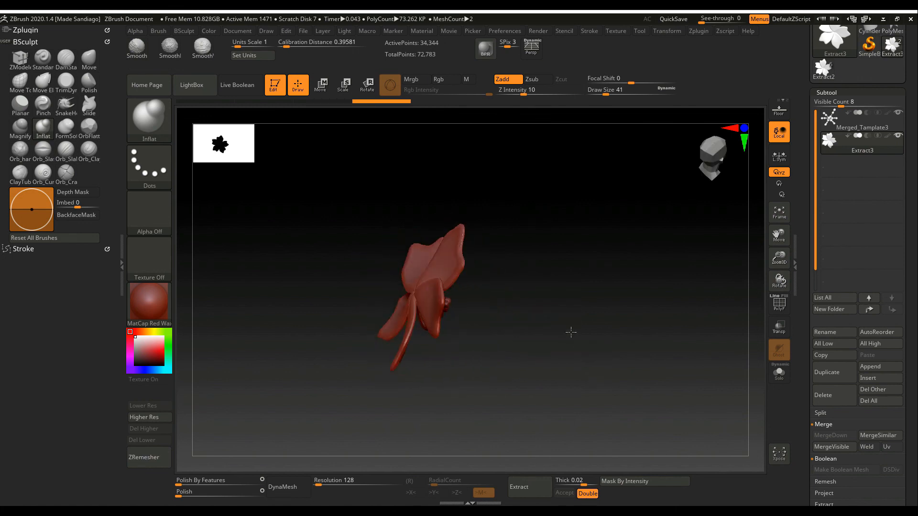
left_click_drag(571, 333, 533, 261)
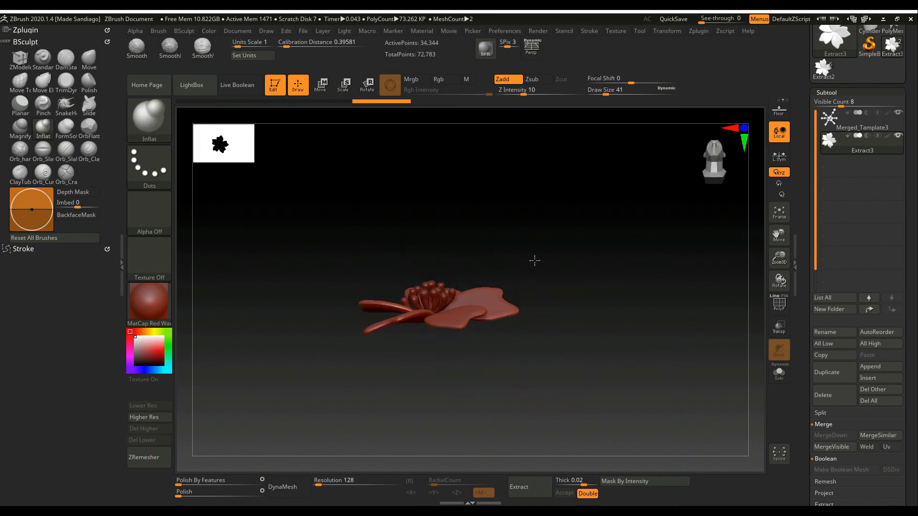
left_click_drag(534, 260, 524, 338)
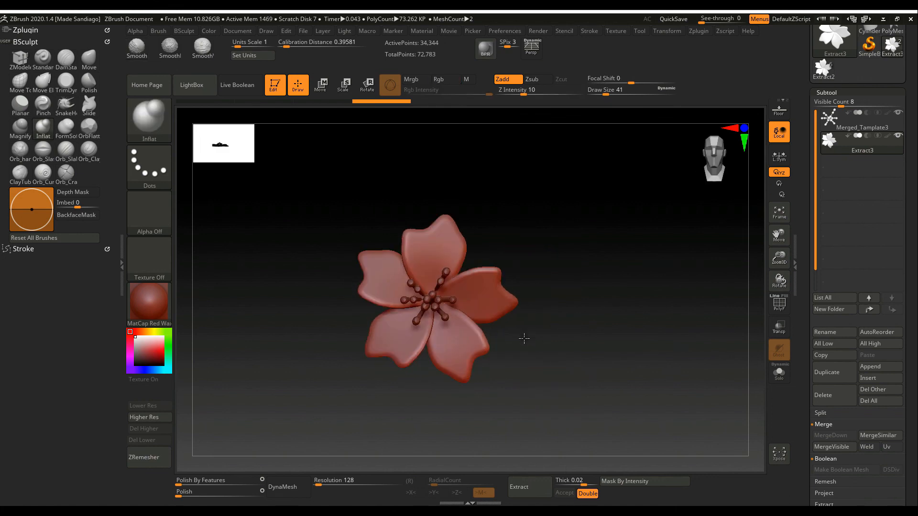